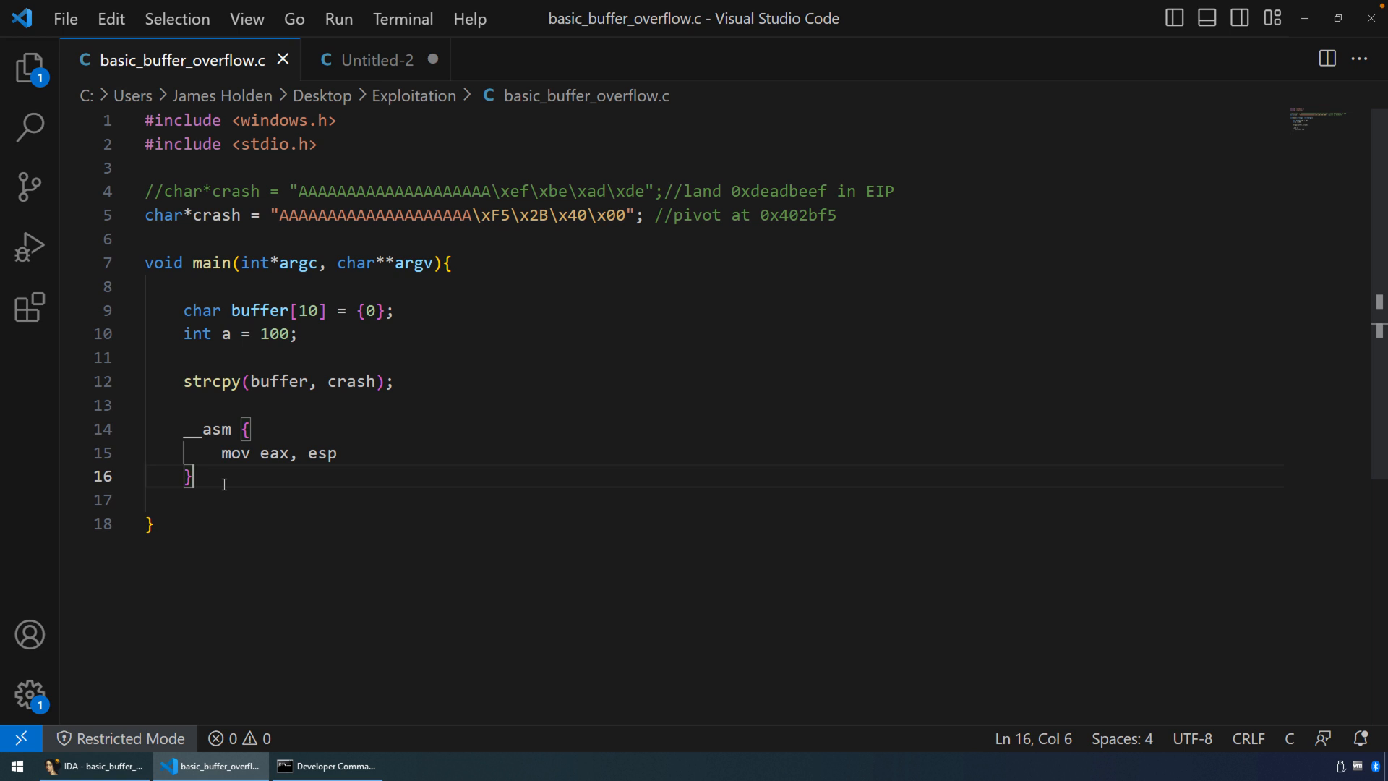
Step: Review the __asm block's mov eax, esp, remove the blank line after it and save basic_buffer_overflow.c
double_click(215, 429)
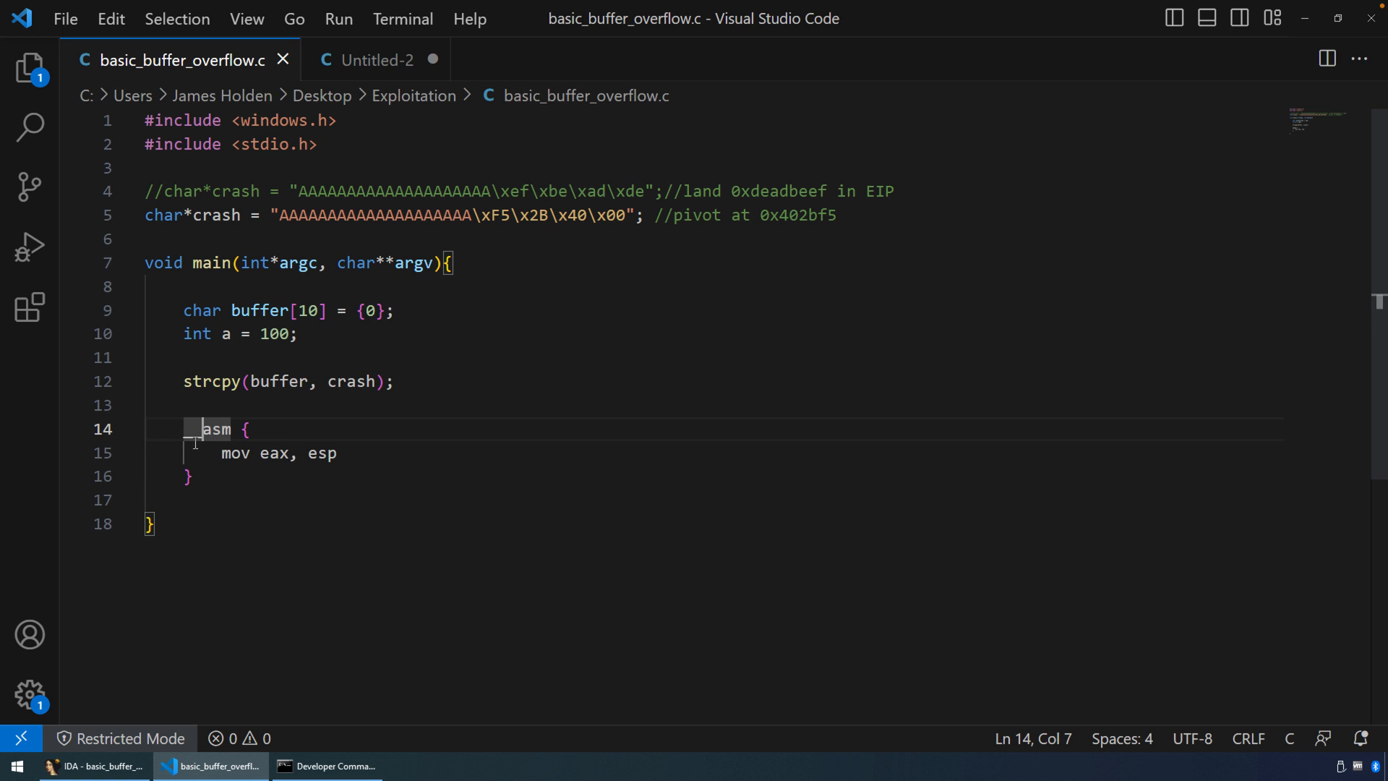
click(187, 429)
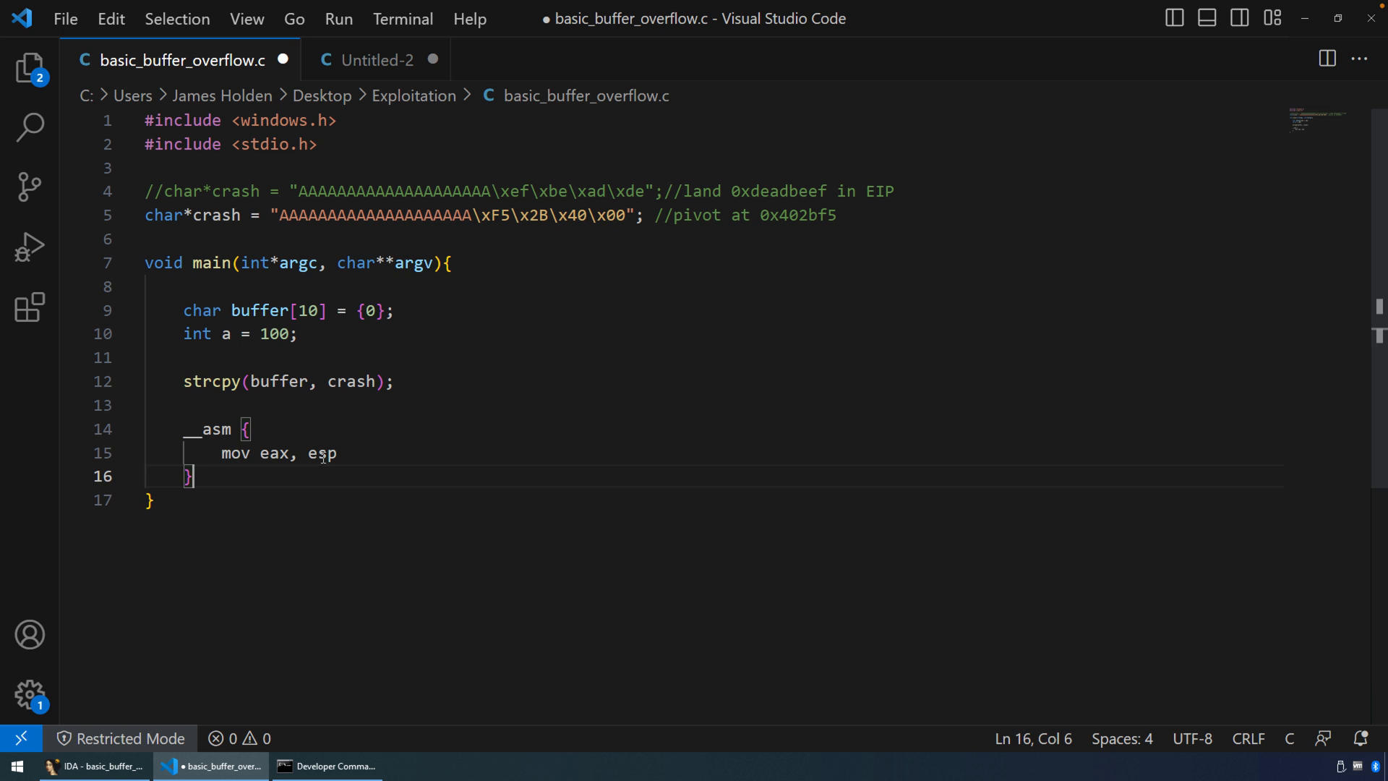
click(317, 453)
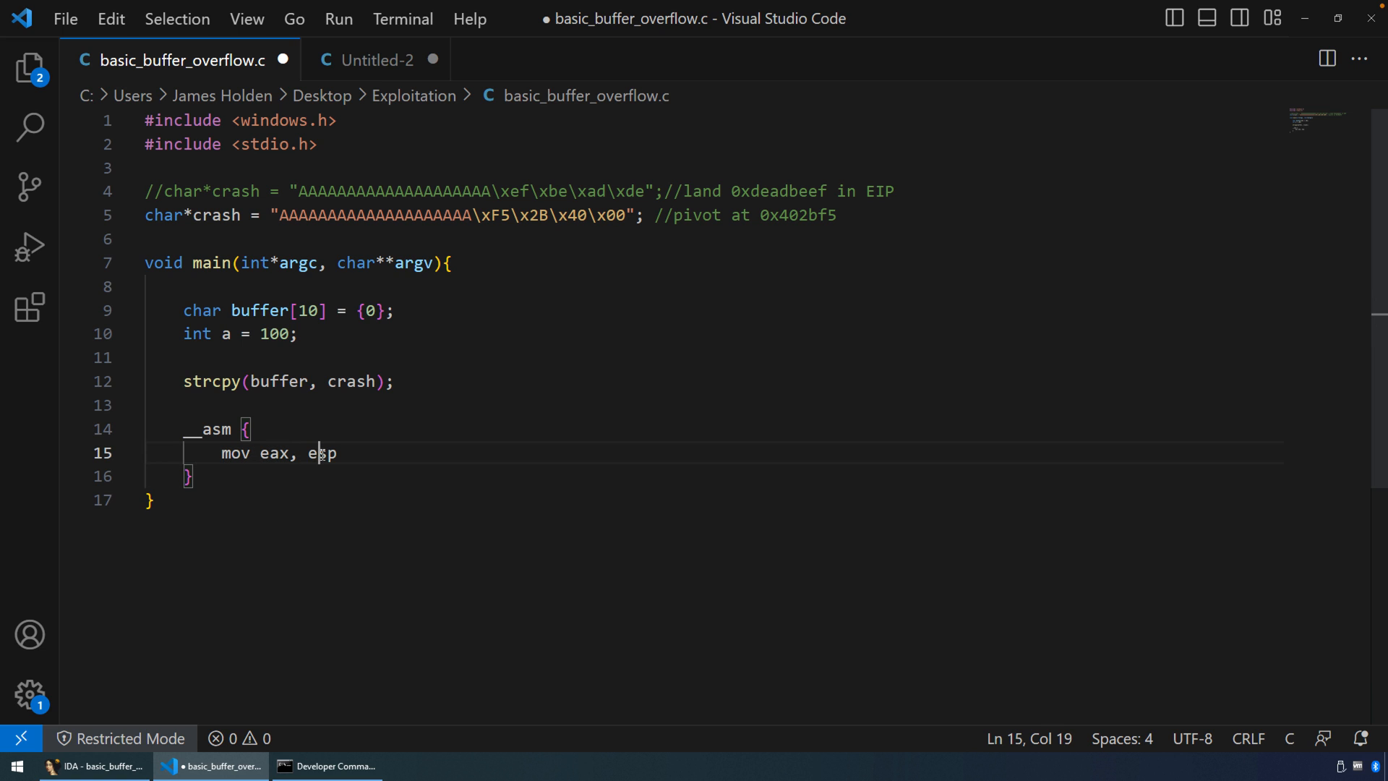
double_click(321, 452)
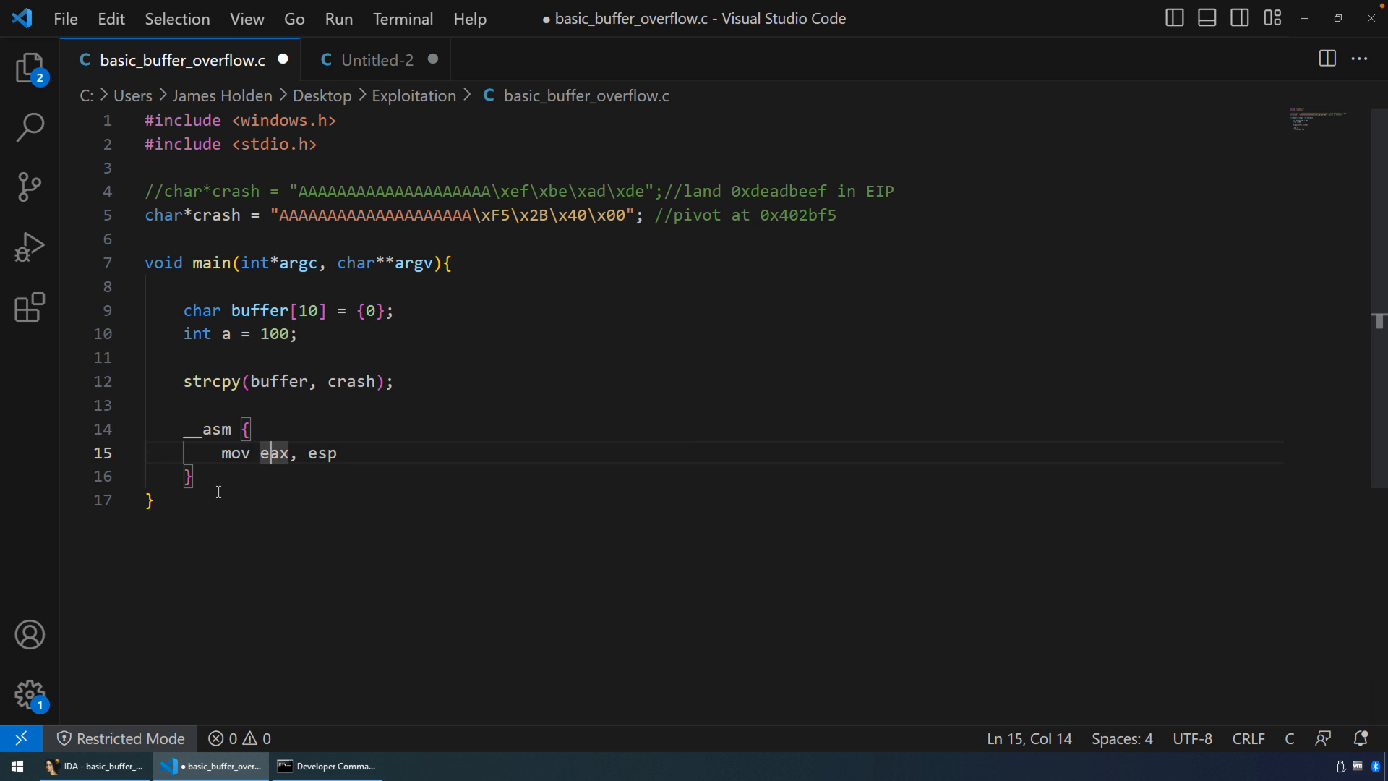
mouse_move(165, 508)
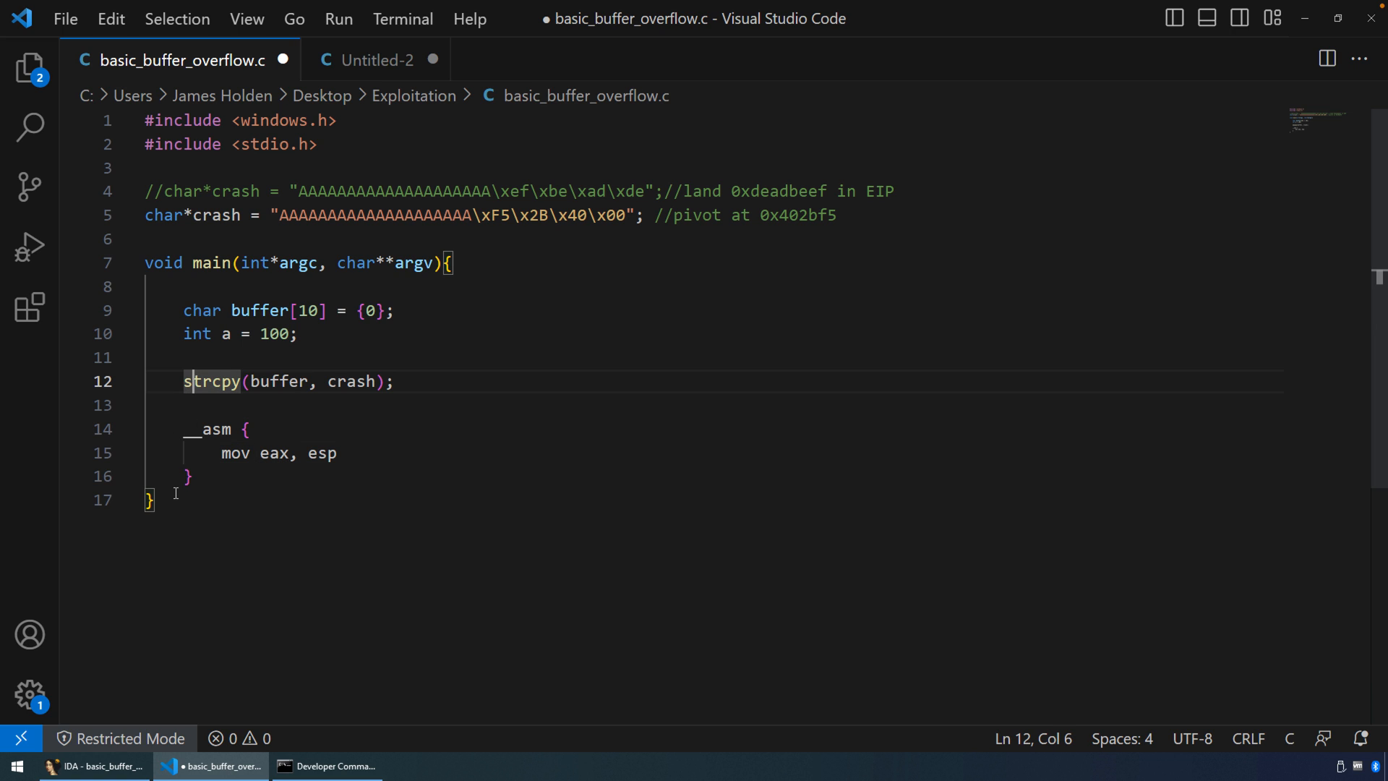
click(191, 476)
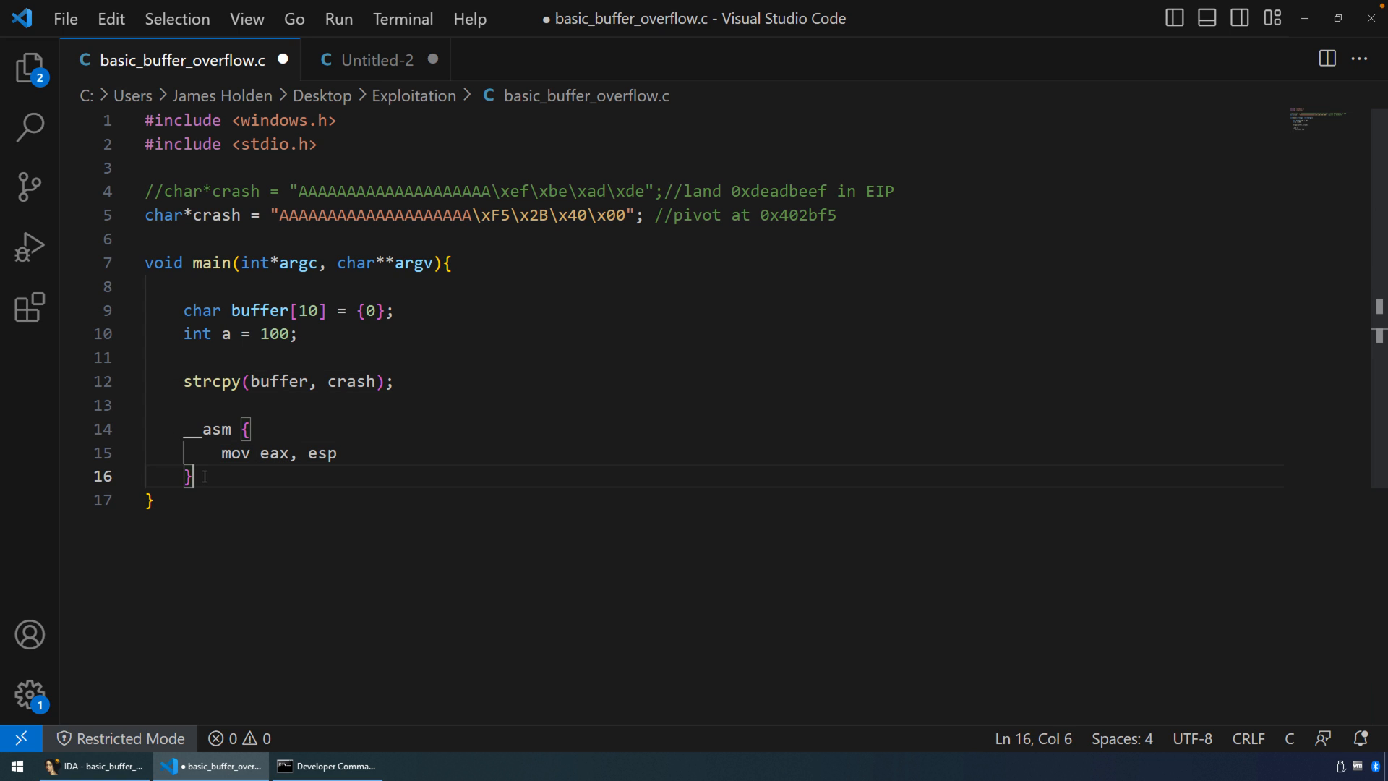
key(ctrl+s)
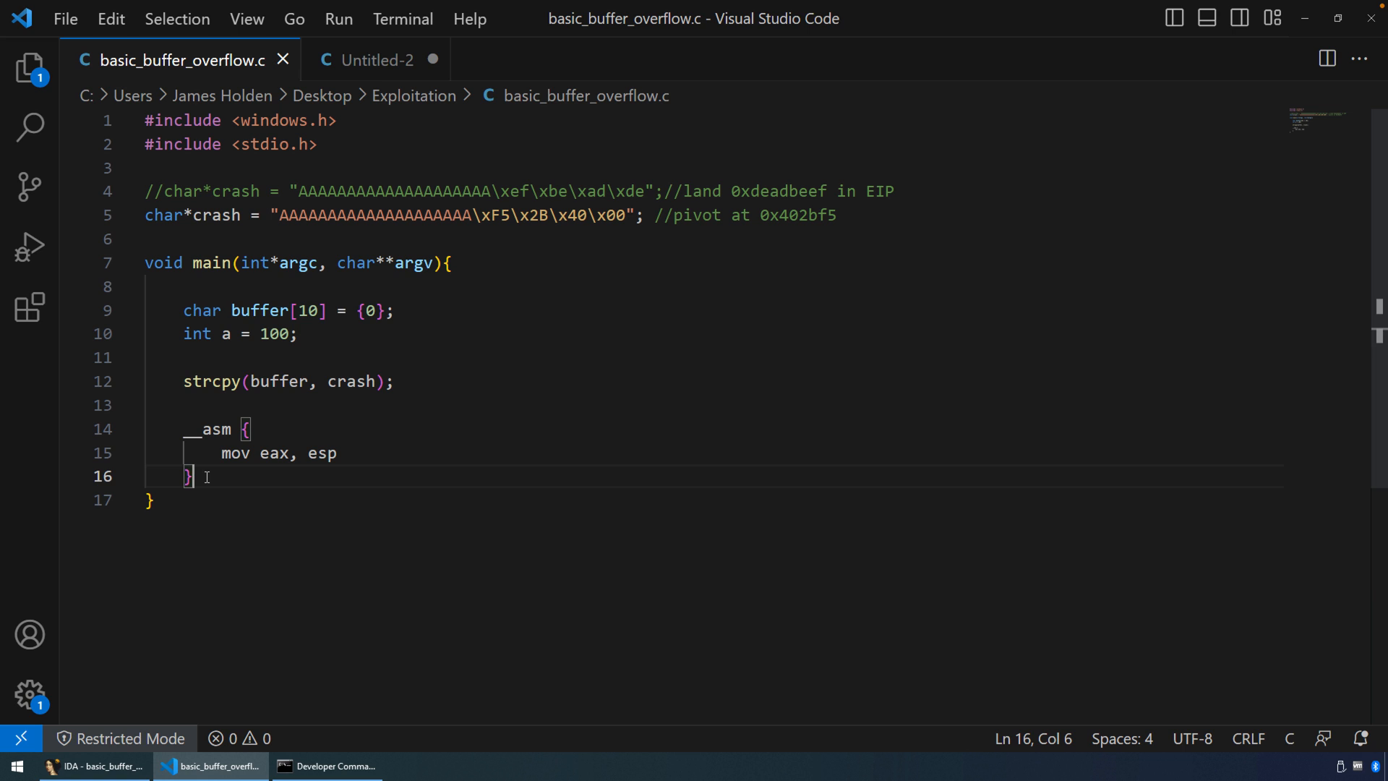
mouse_move(208, 479)
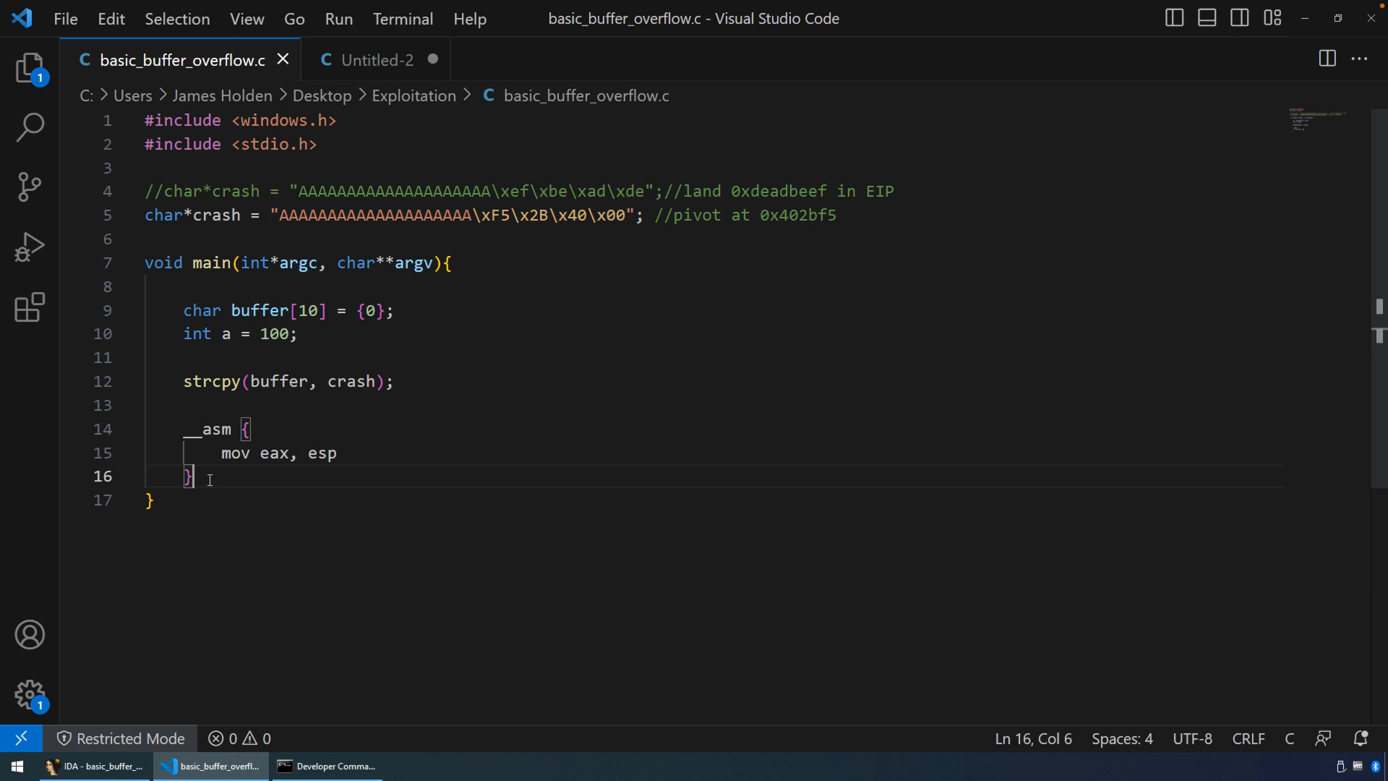
click(328, 766)
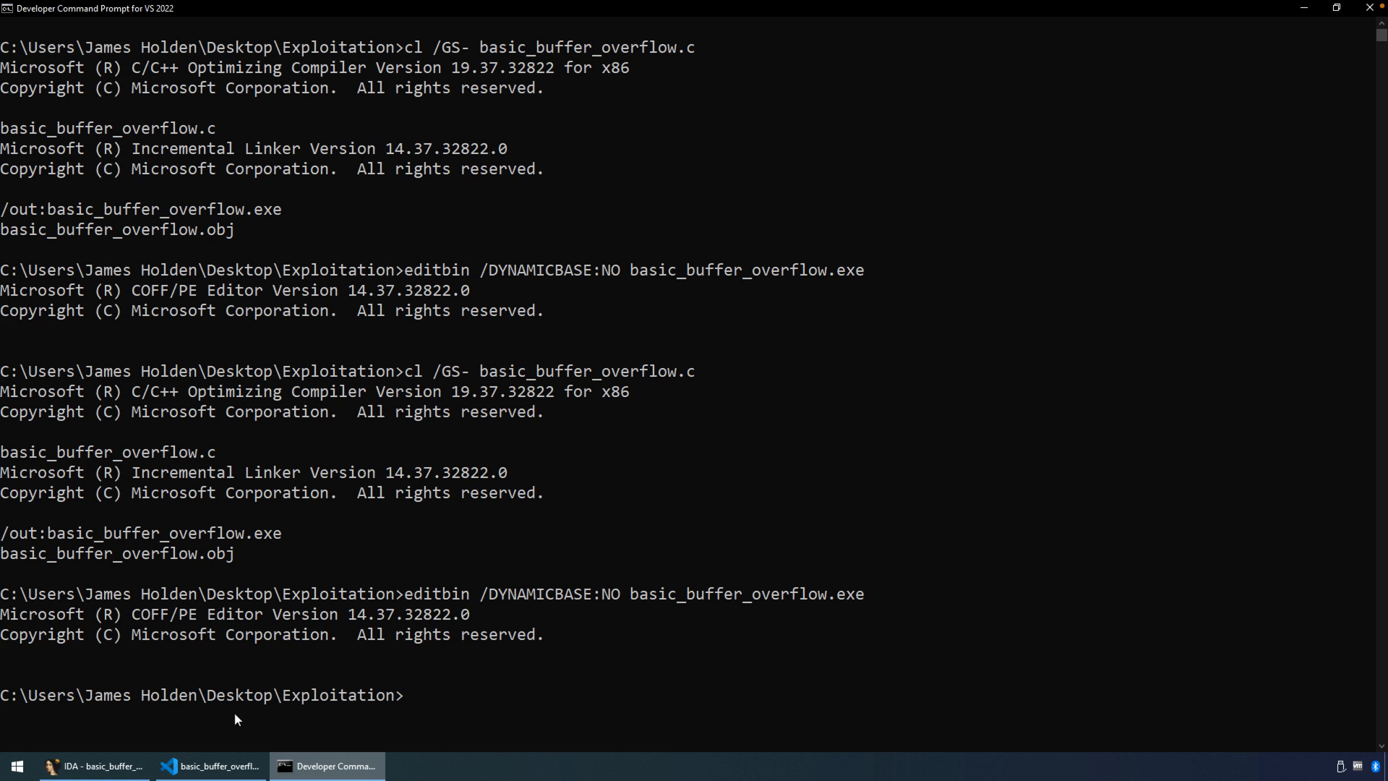
mouse_move(571, 595)
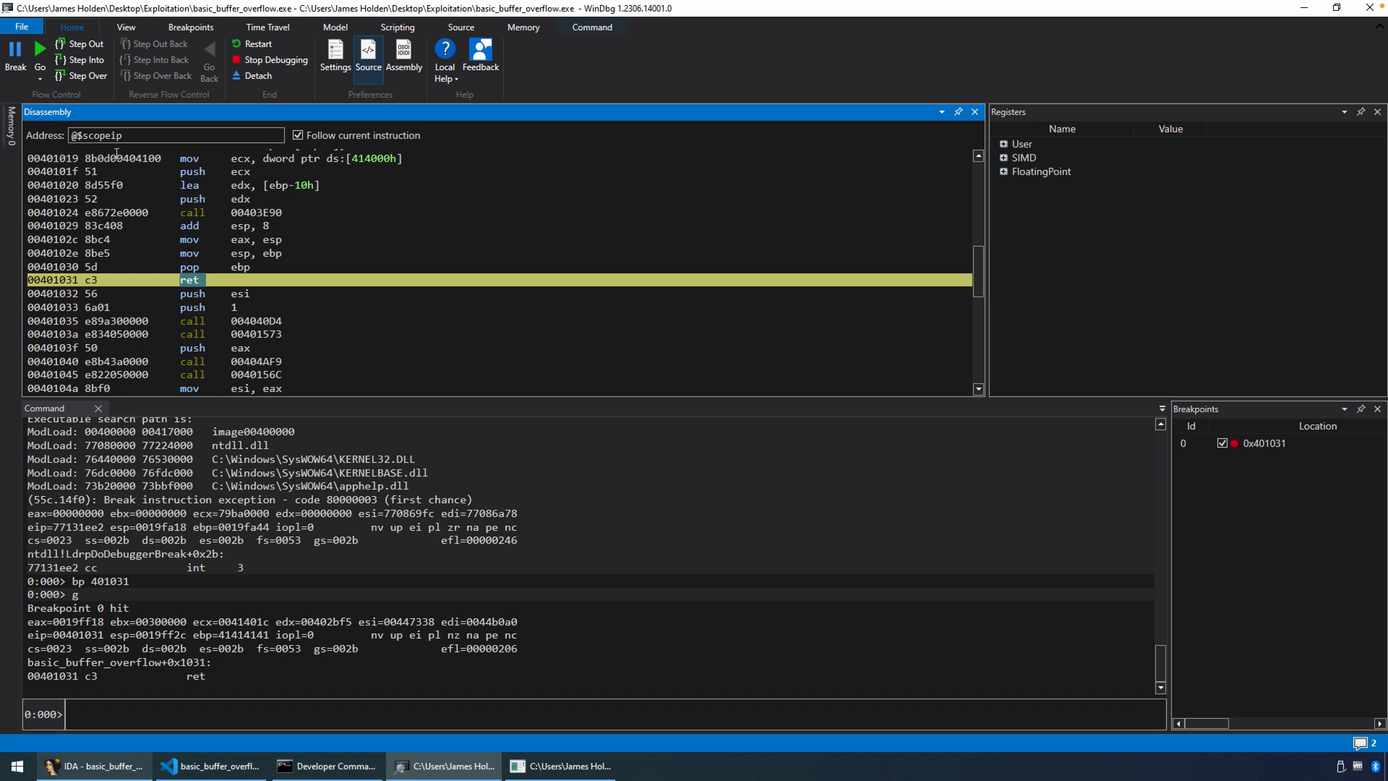
Step: Dump esp, step past ret to jmp eax at 0x402bf5, expand User registers and dump the A-filled memory at eax
text(dd)
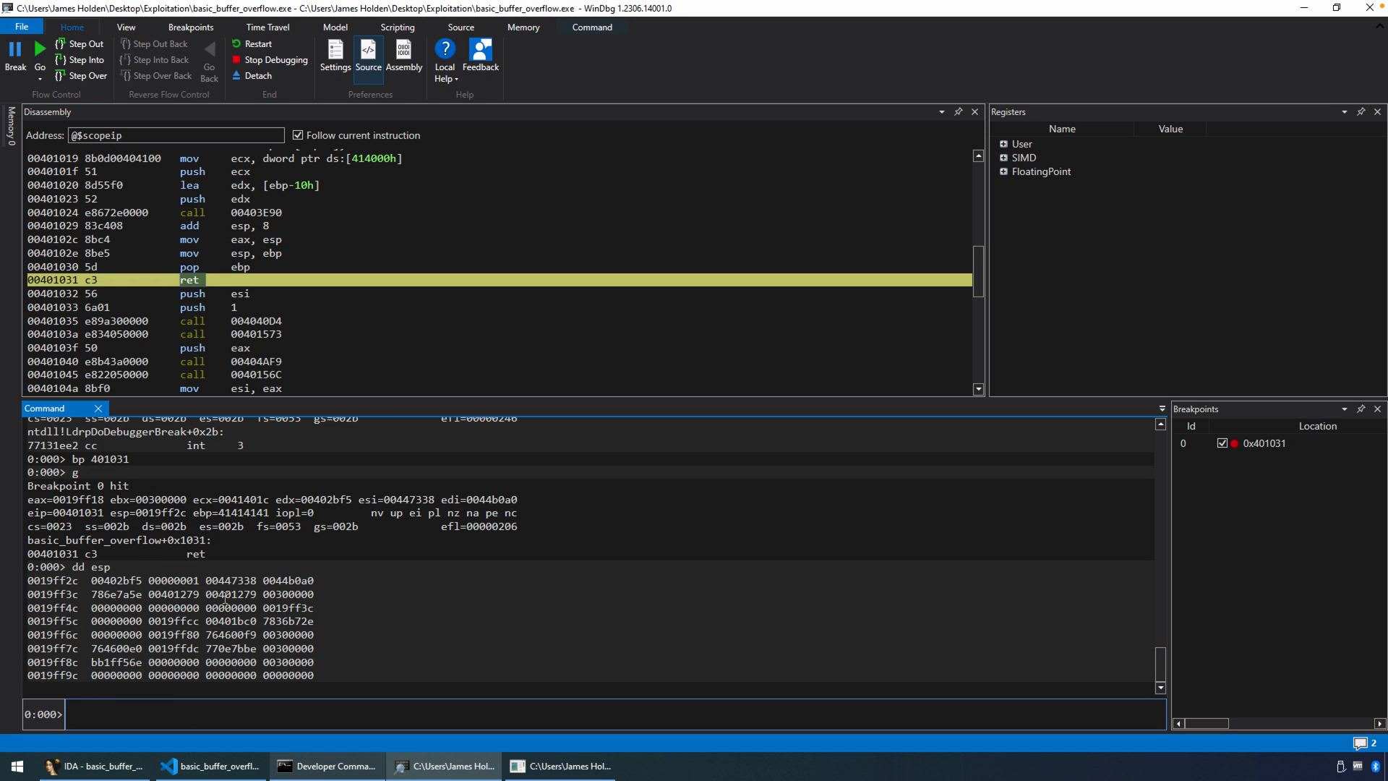
click(88, 74)
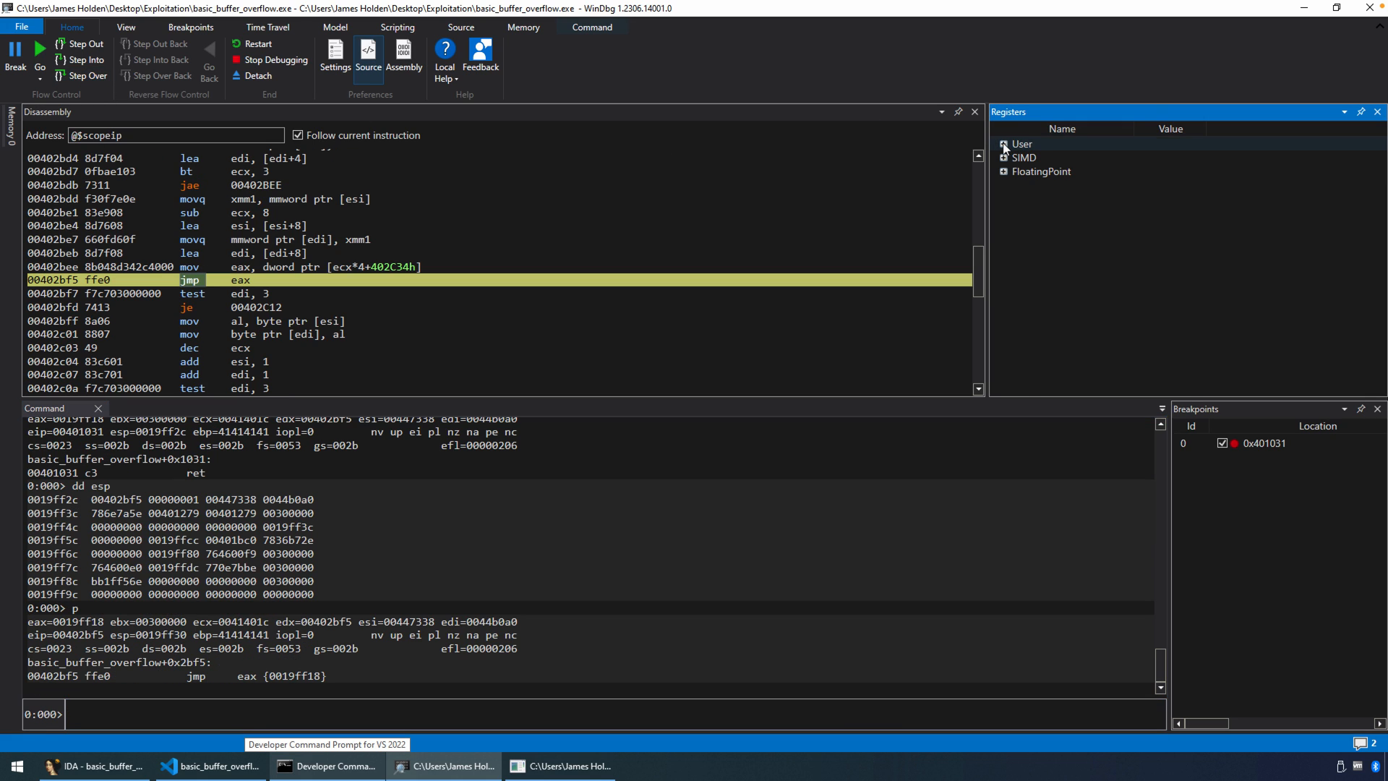
click(1003, 143)
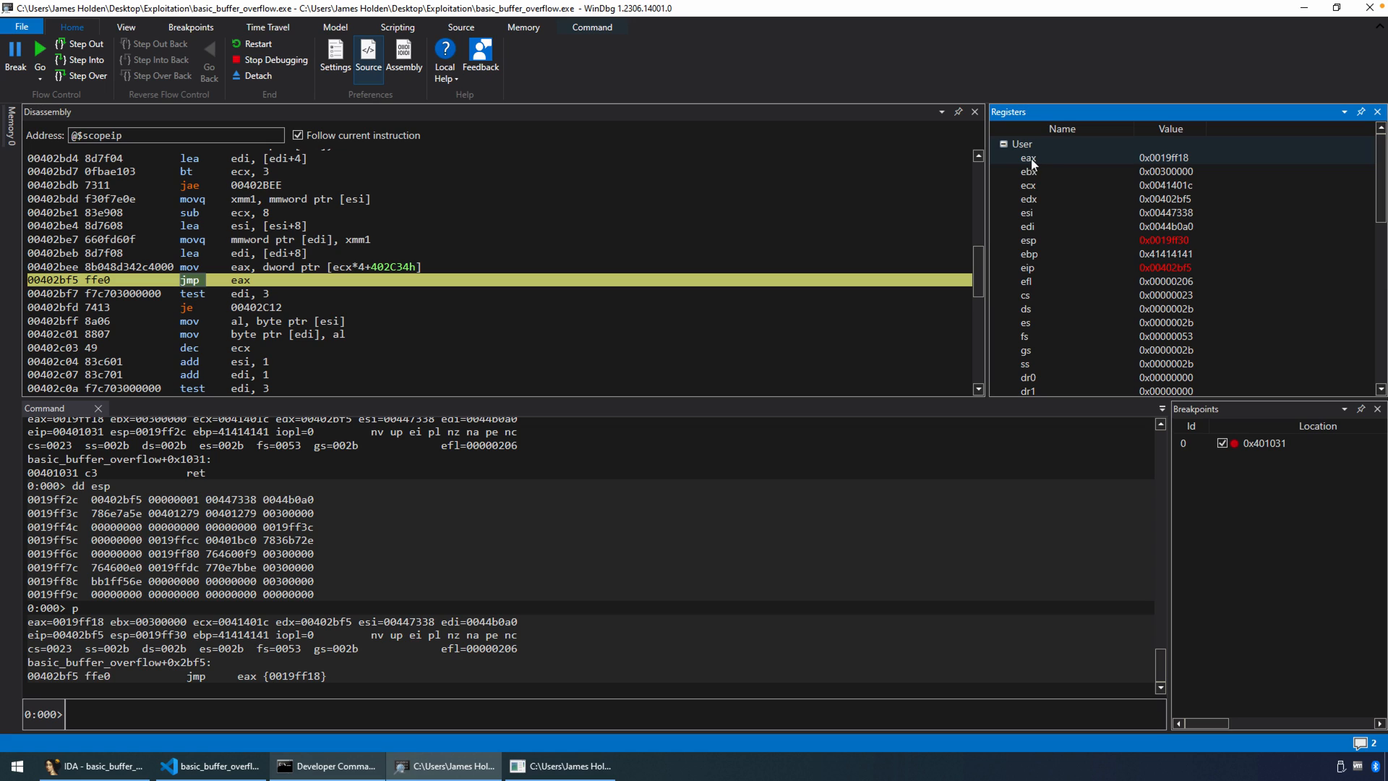
mouse_move(1181, 169)
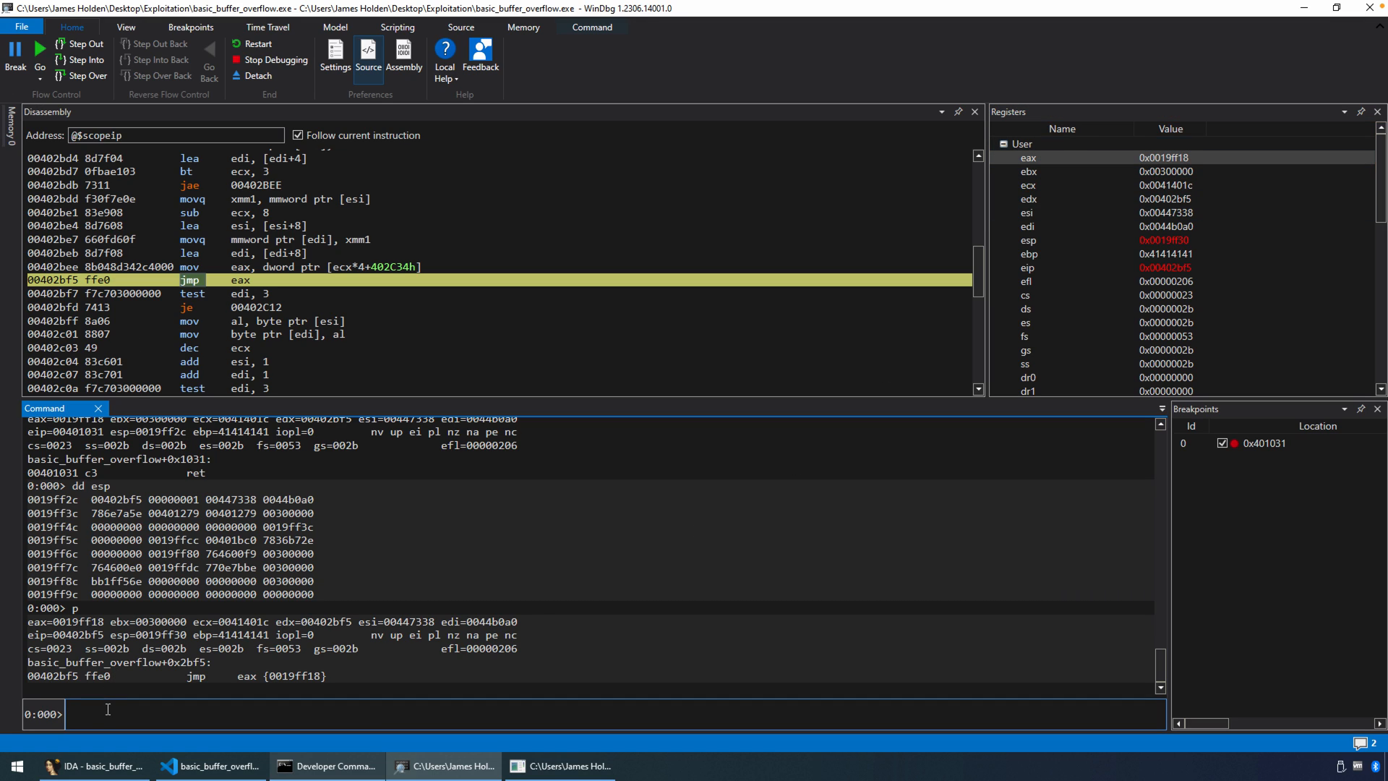
text(dd ea)
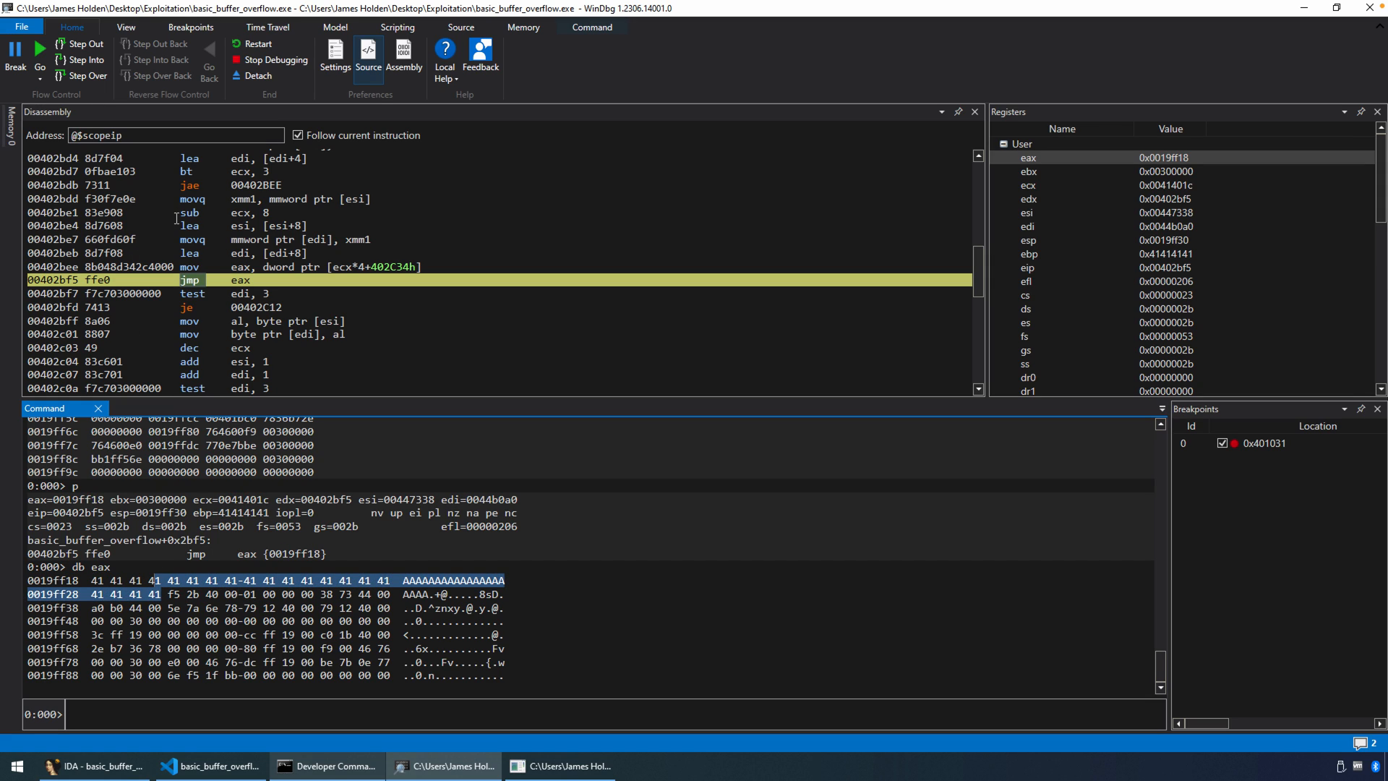
Step: Step from jmp eax onto the stack's inc ecx bytes at 0019ff18 until the access violation, then highlight its message
click(87, 74)
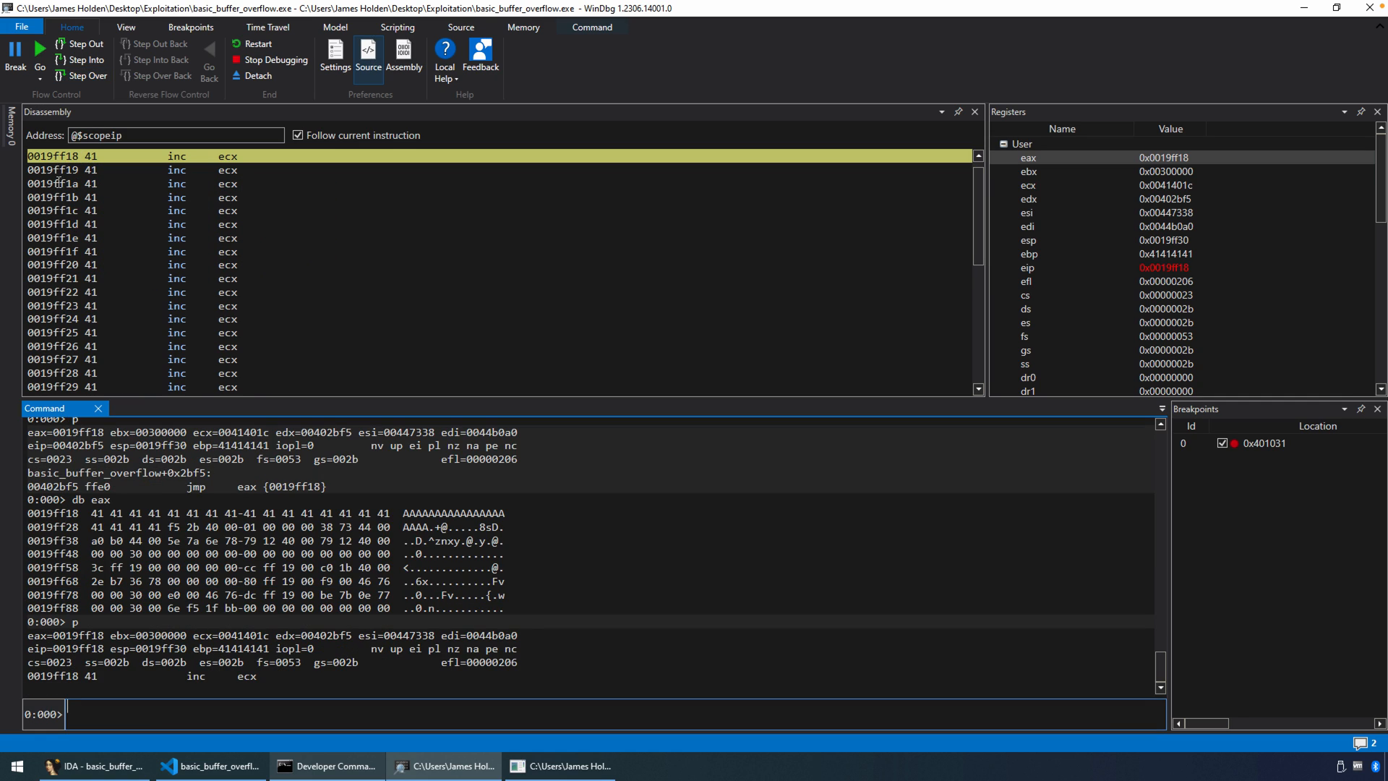
click(88, 75)
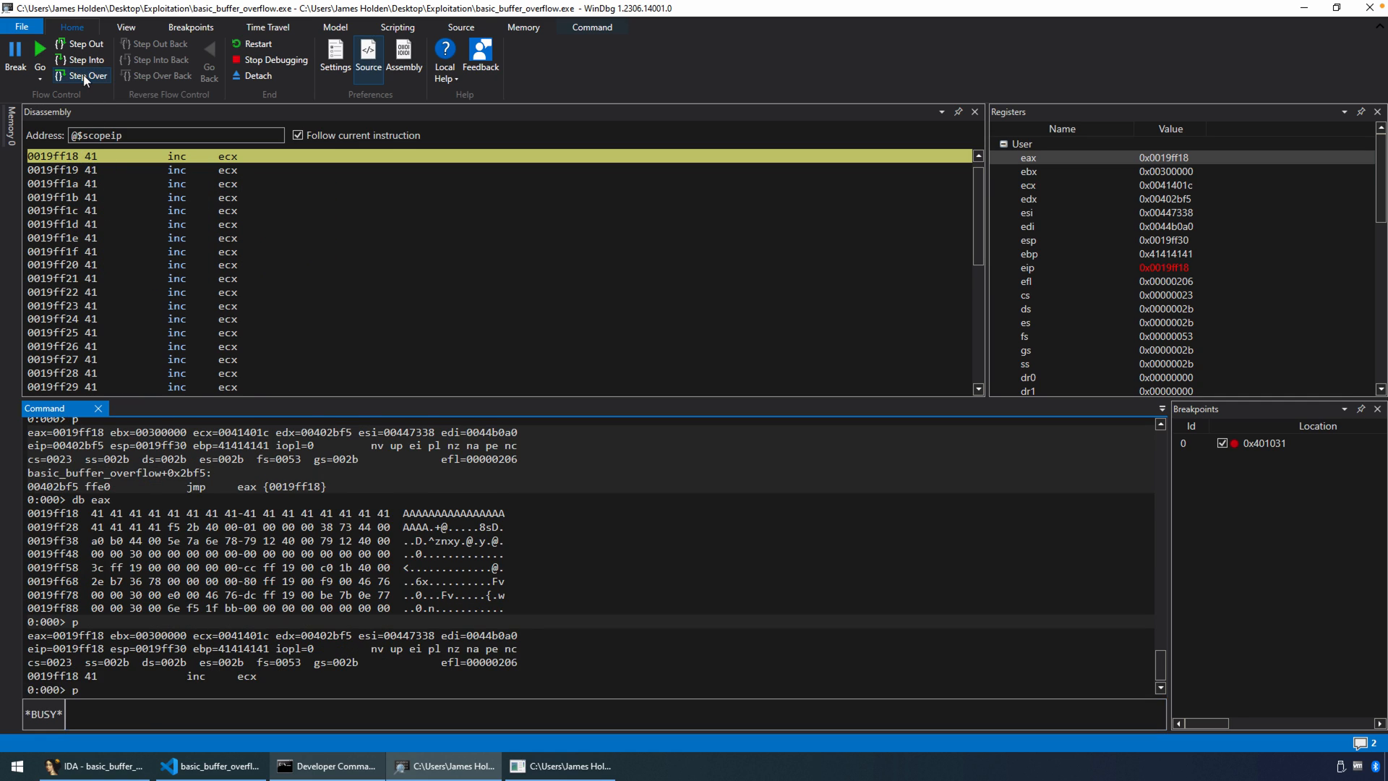
click(84, 75)
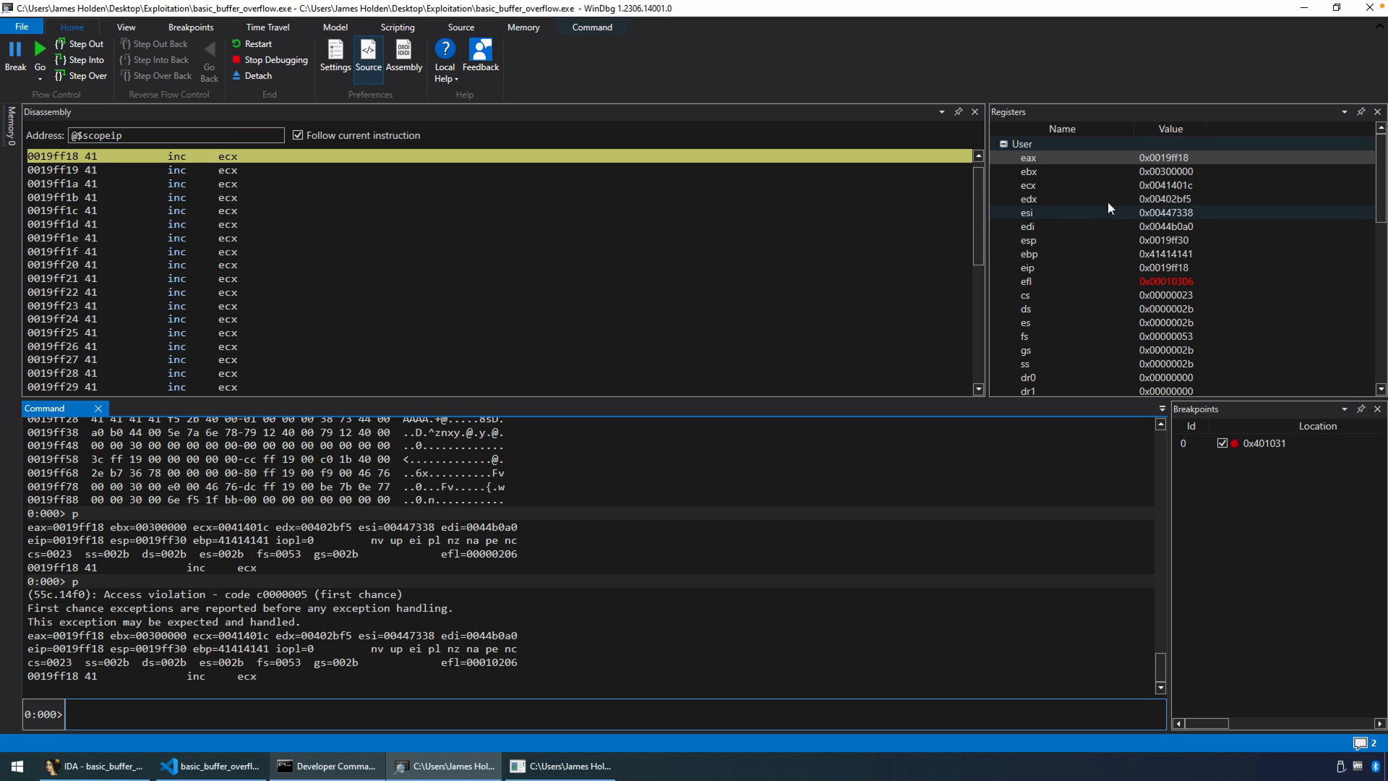
click(86, 77)
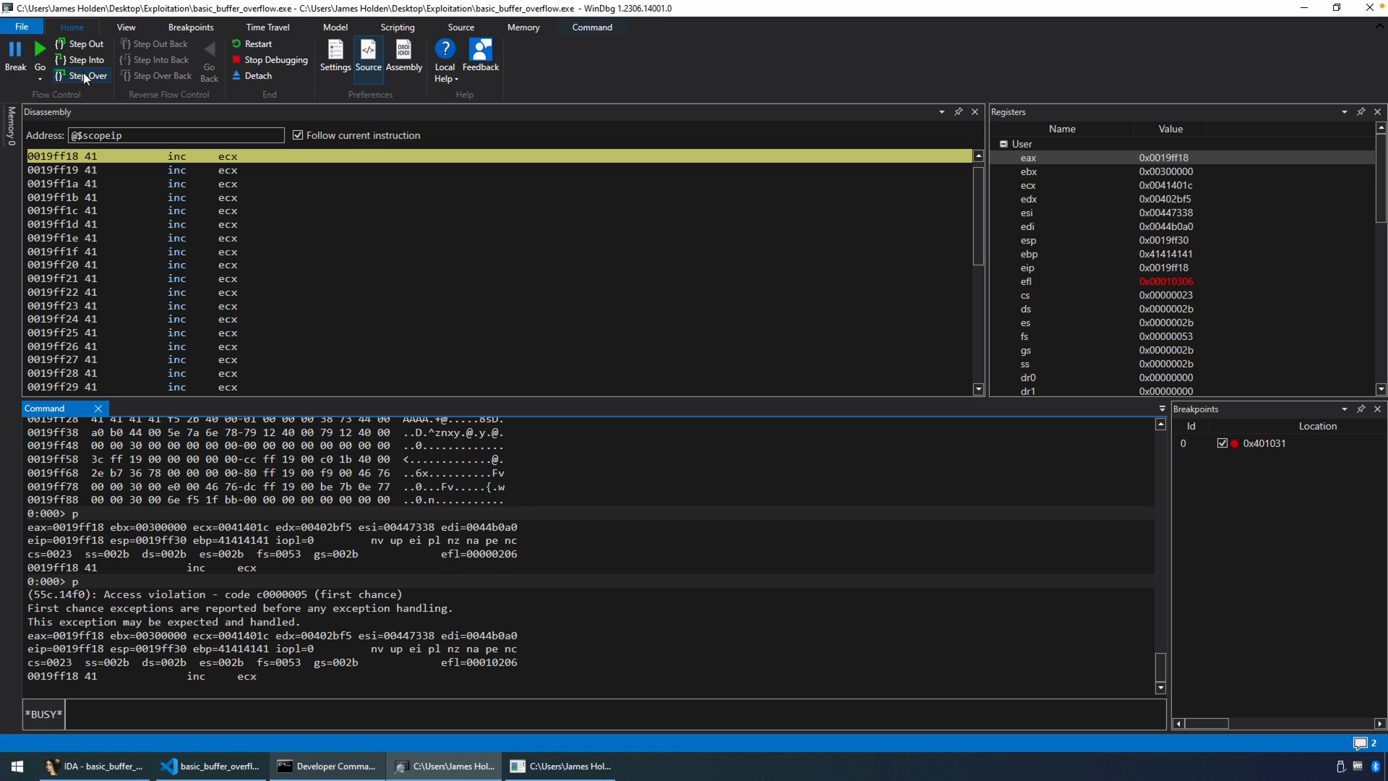
click(85, 75)
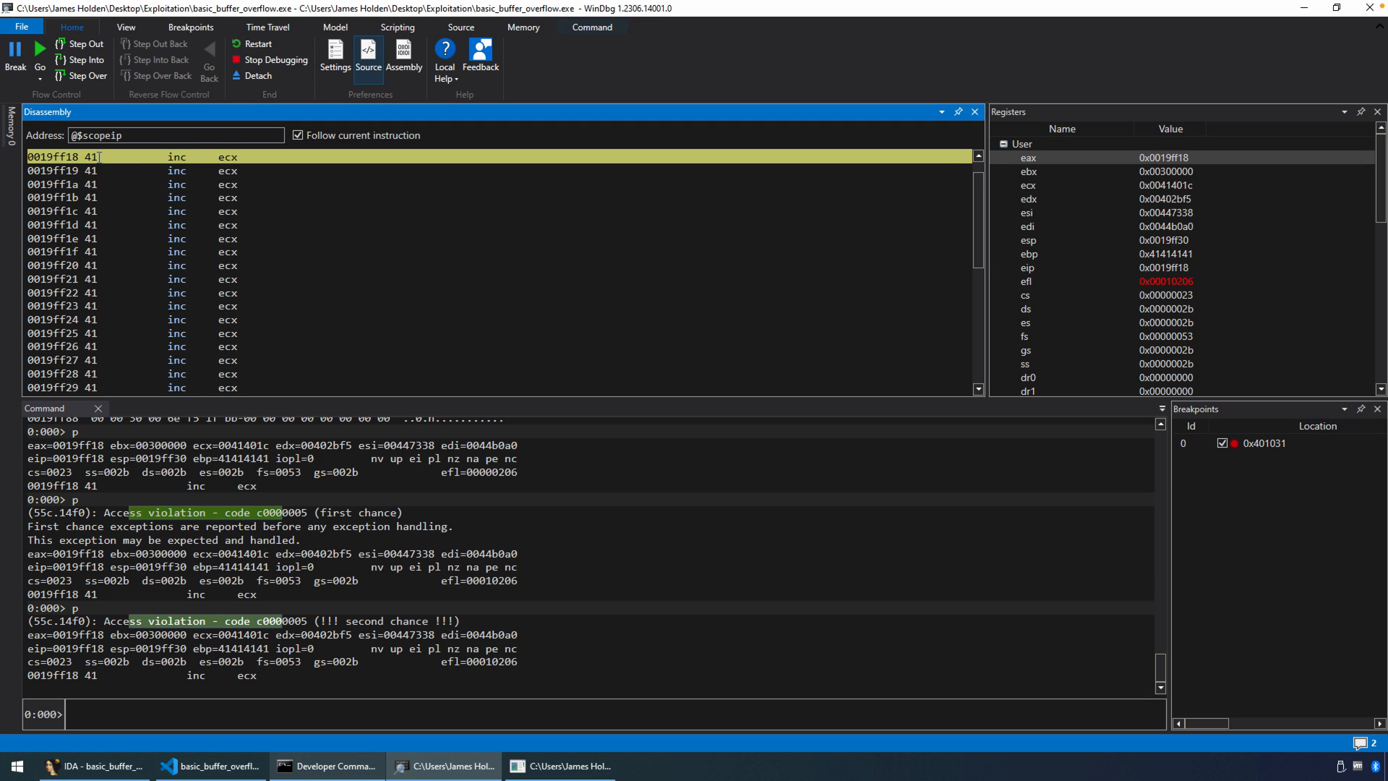
double_click(236, 620)
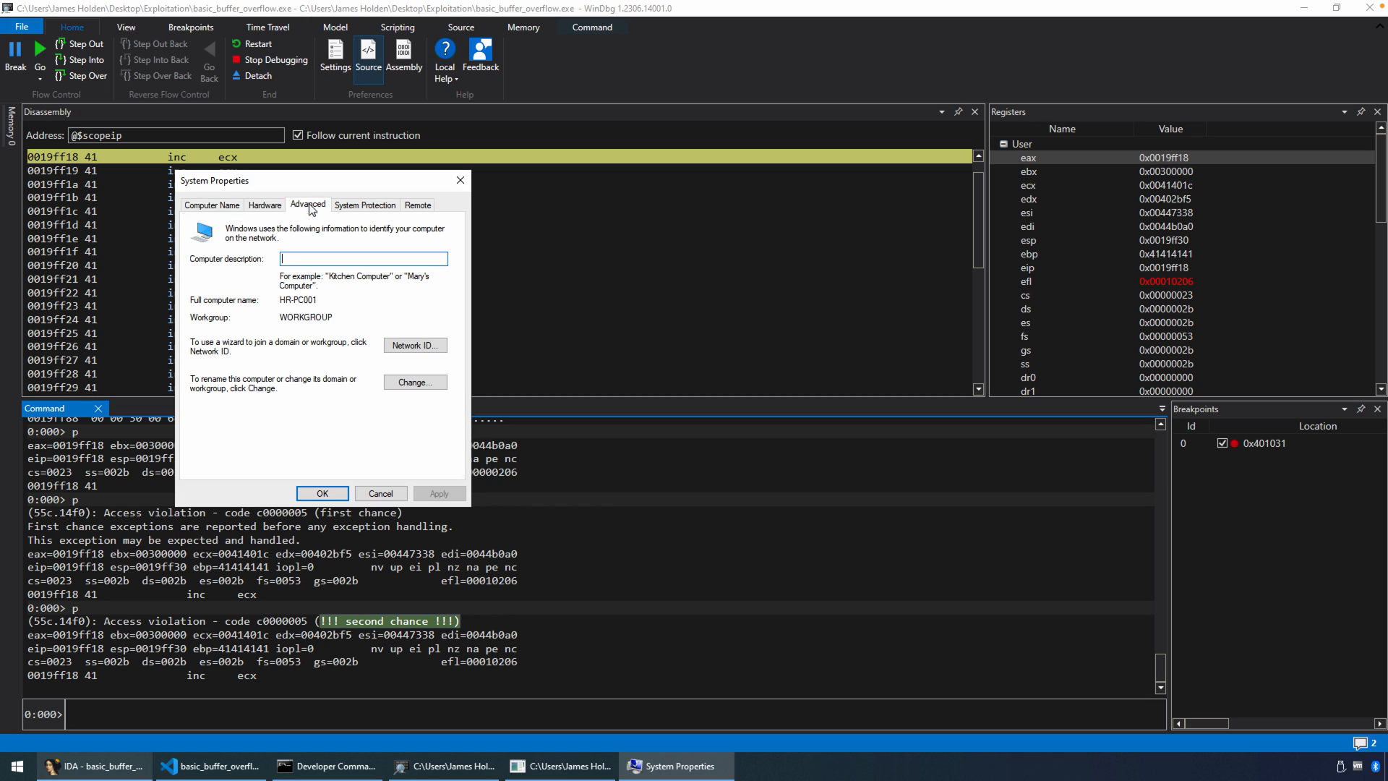
Step: Under Advanced > Performance, tick basic_buffer_overflow.exe on the Data Execution Prevention list and close System Properties
click(306, 204)
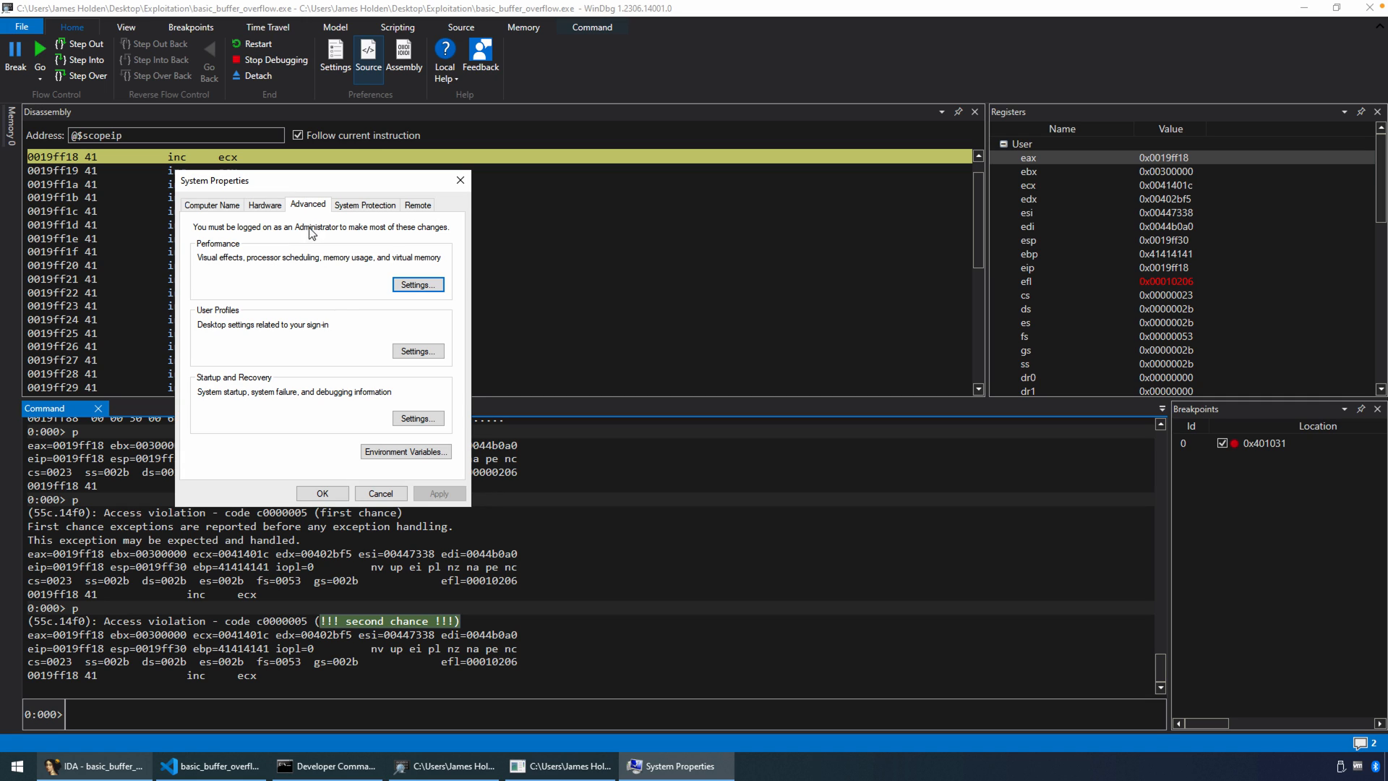
click(416, 285)
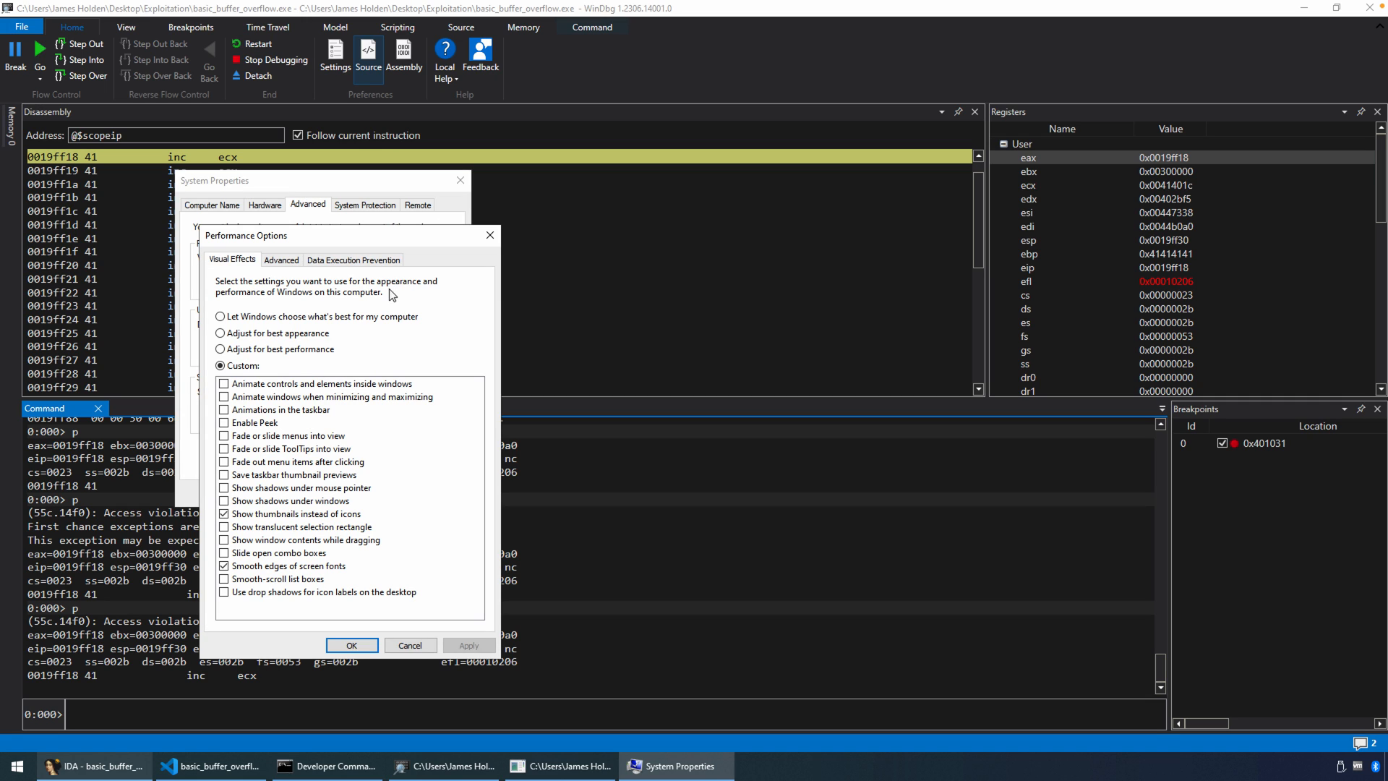
click(353, 259)
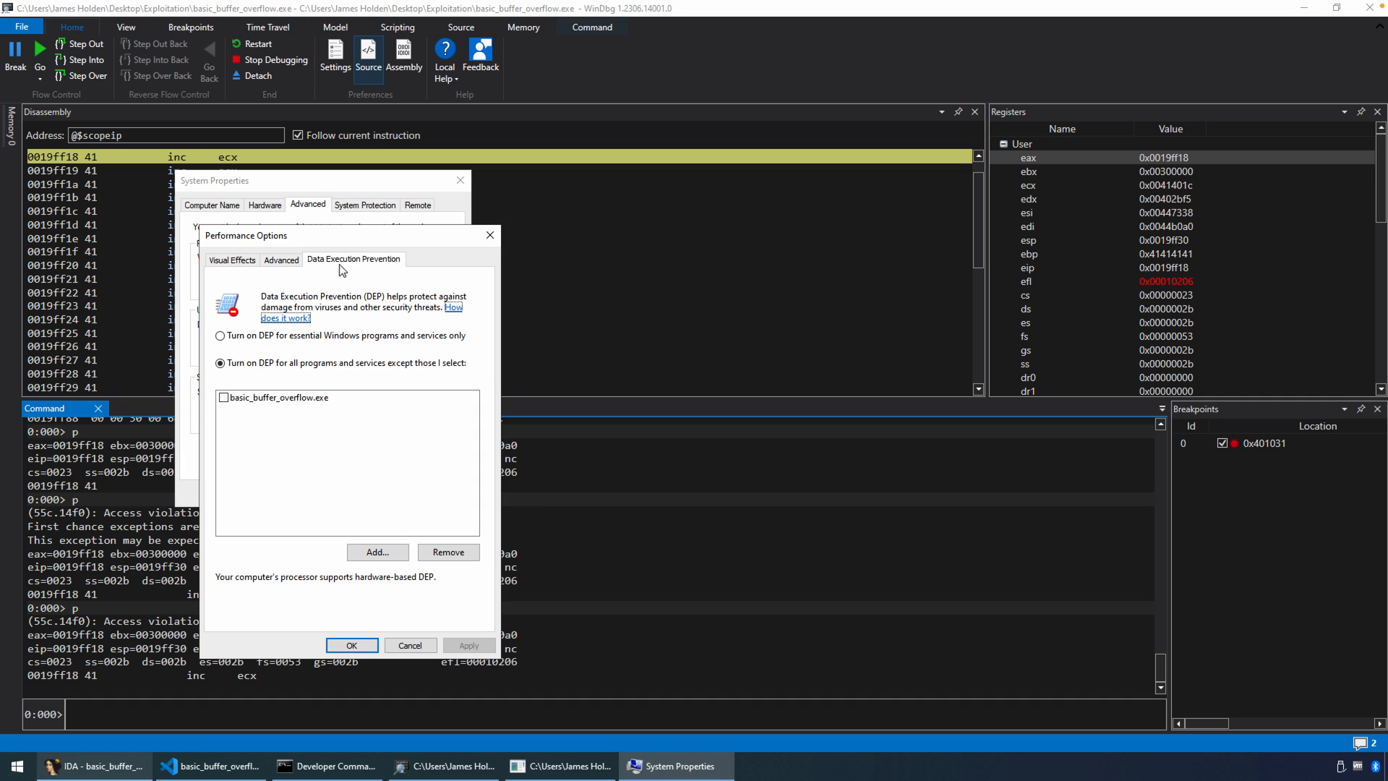
click(224, 396)
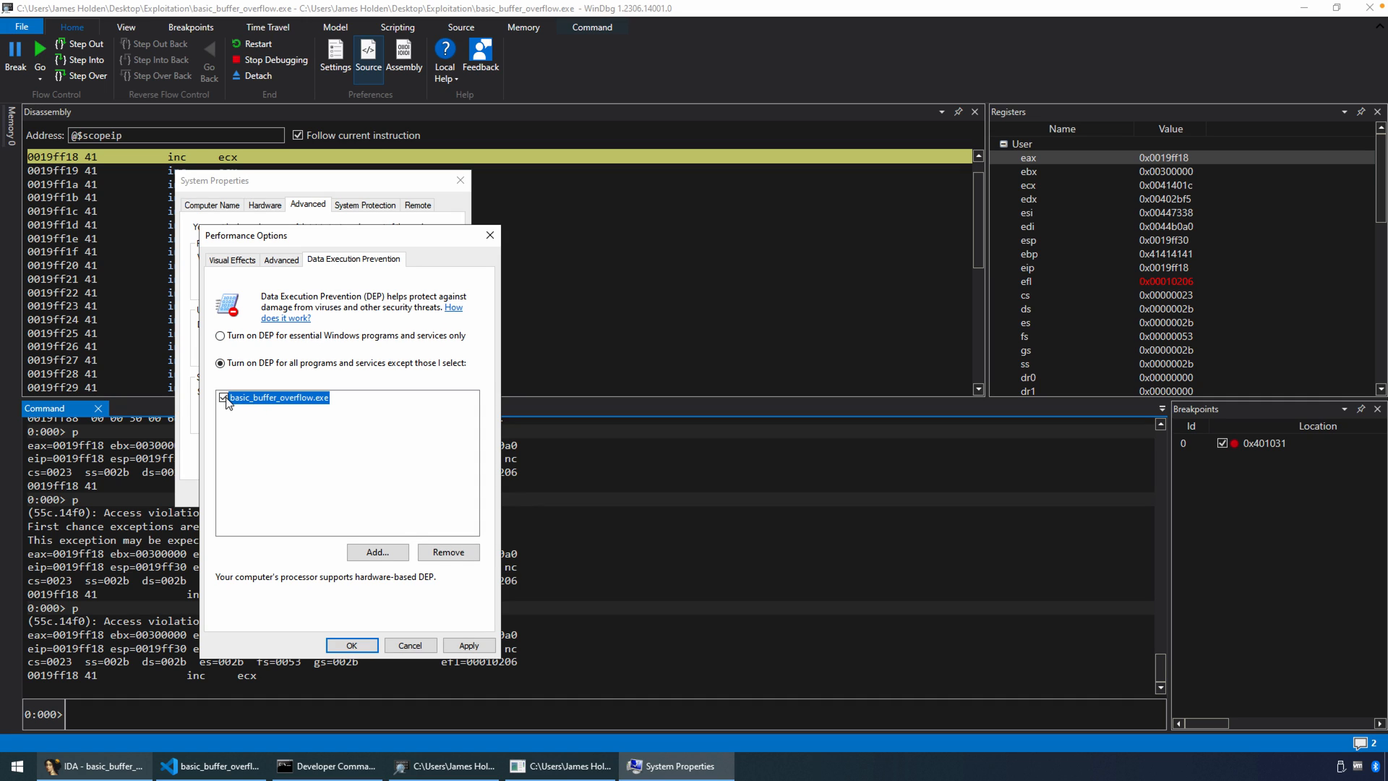
mouse_move(287, 403)
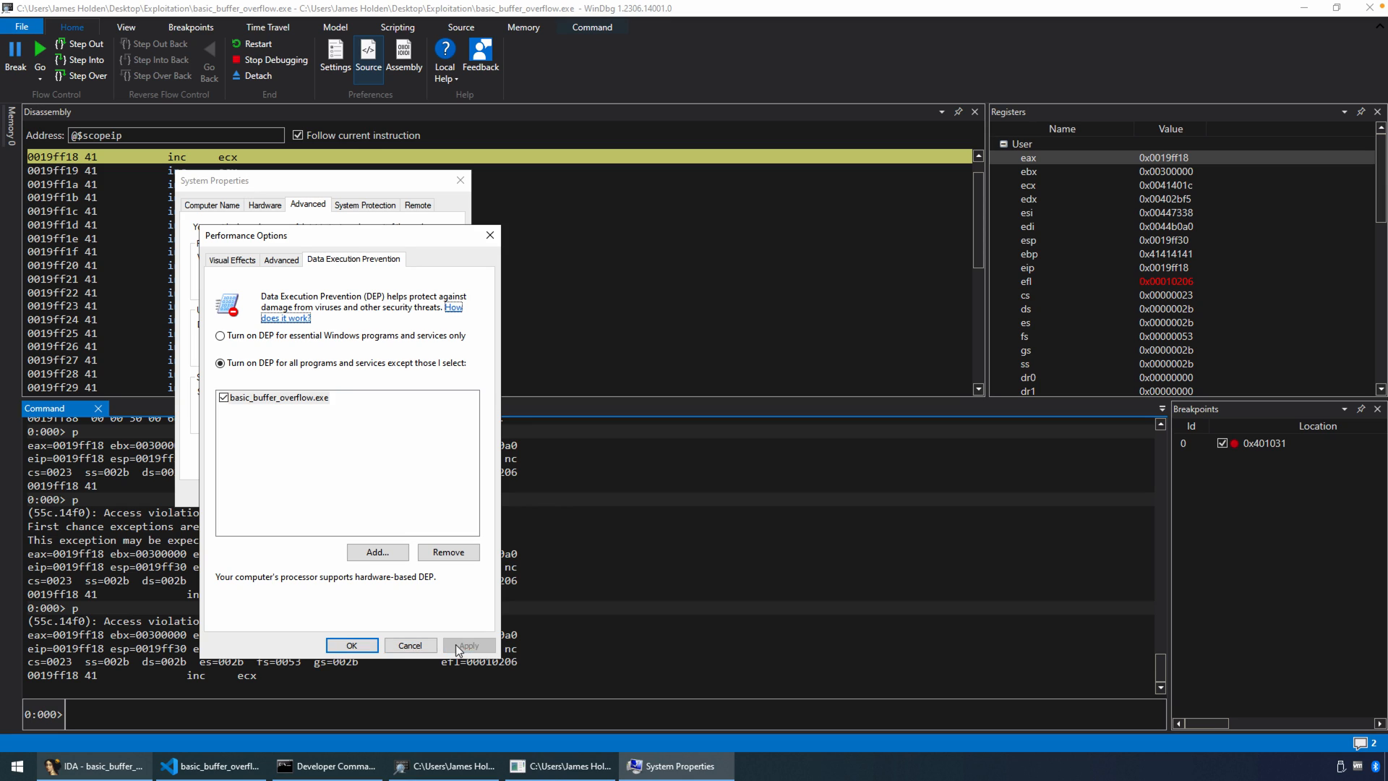
mouse_move(334, 403)
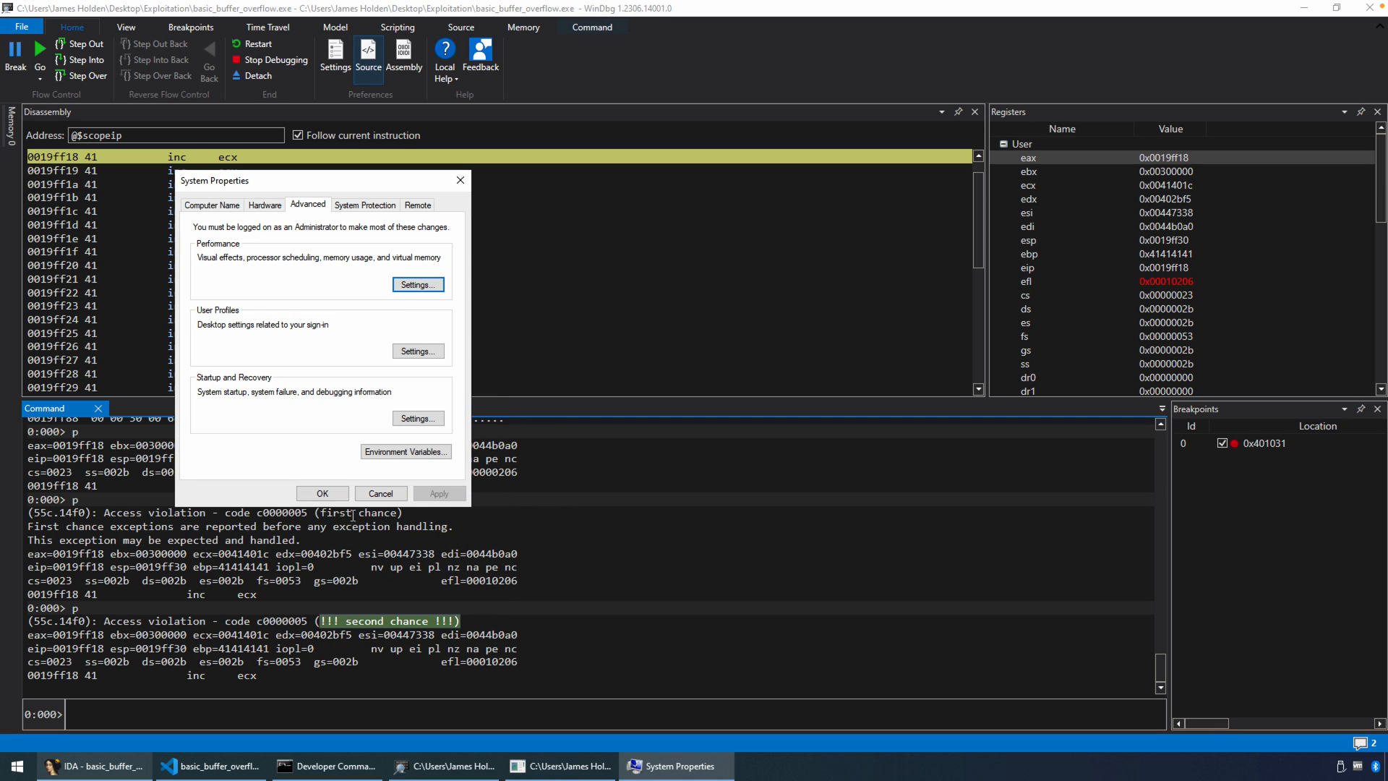
click(381, 493)
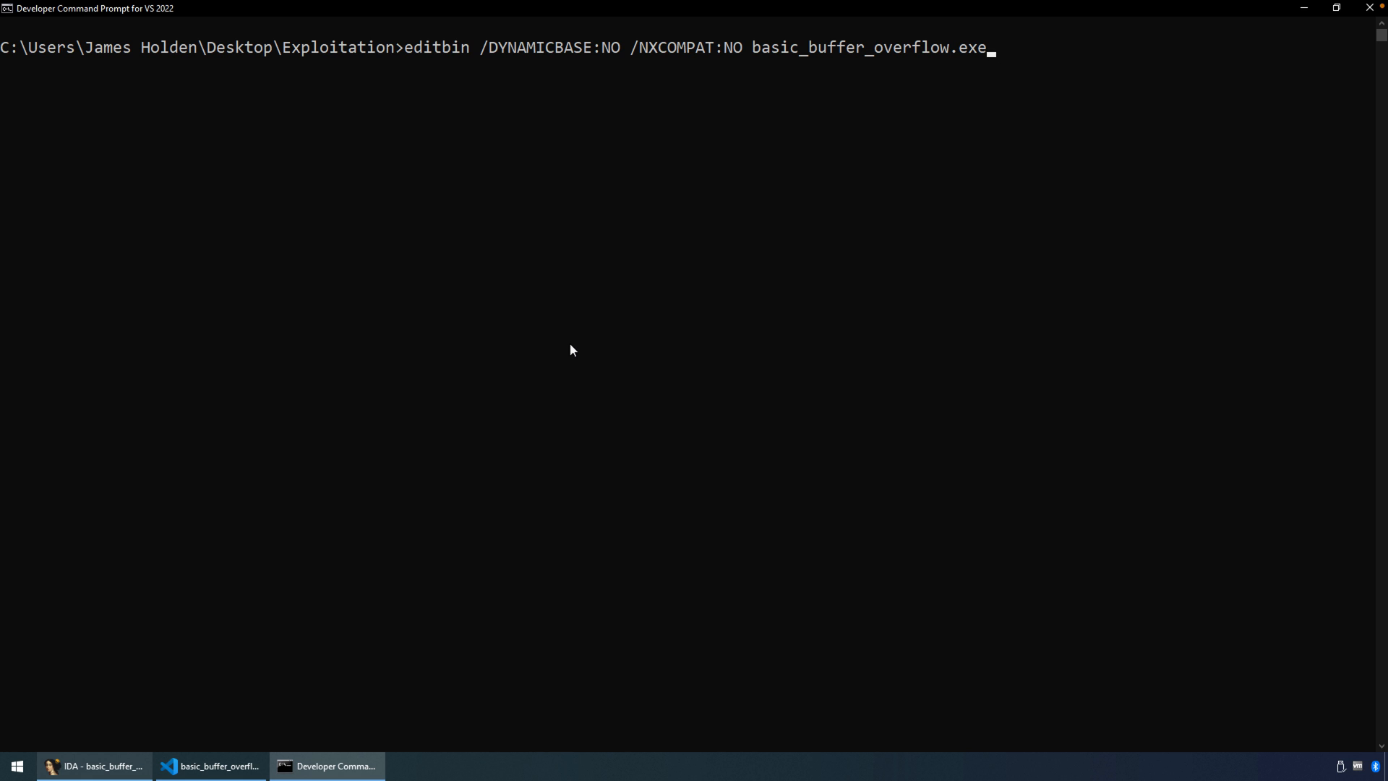
mouse_move(518, 160)
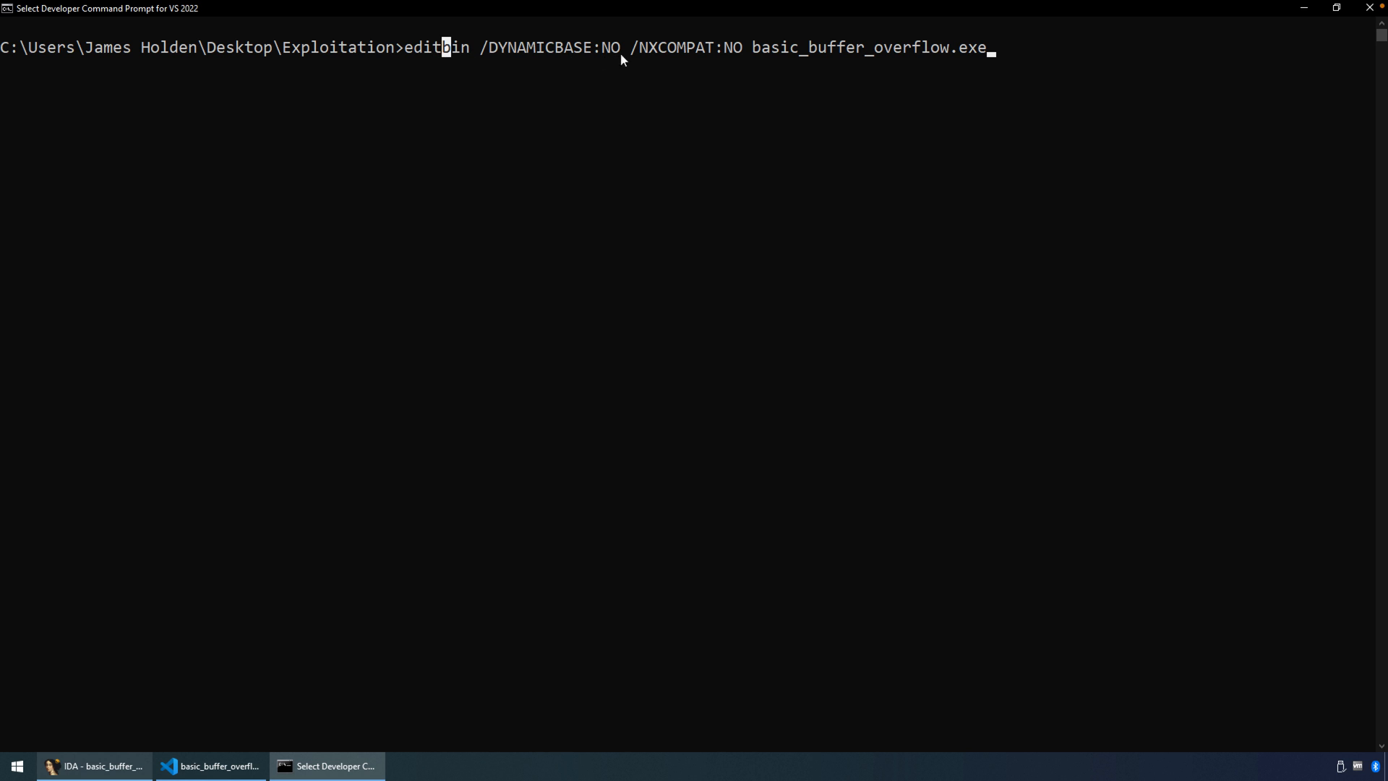
Step: Run editbin /DYNAMICBASE:NO /NXCOMPAT:NO on basic_buffer_overflow.exe and head to Start to relaunch WinDbg
double_click(679, 46)
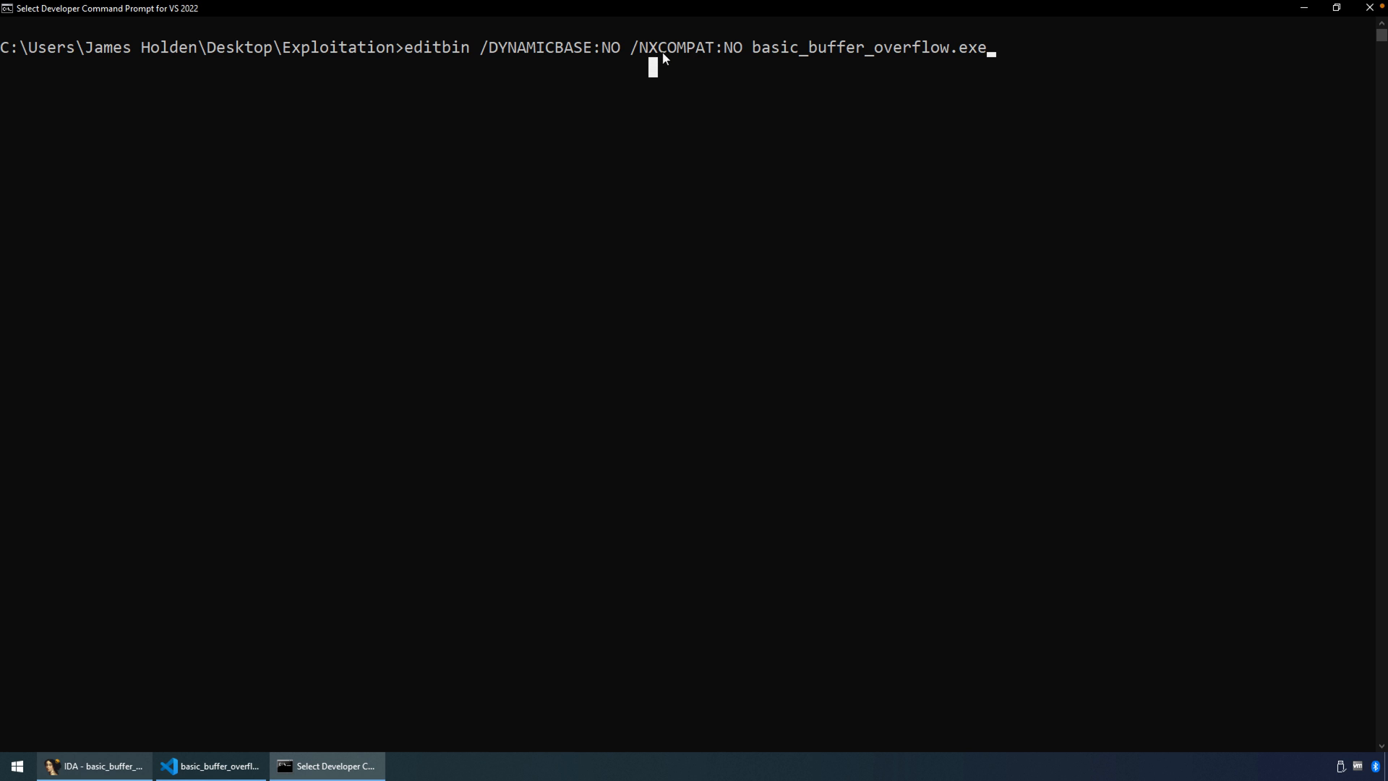
mouse_move(654, 53)
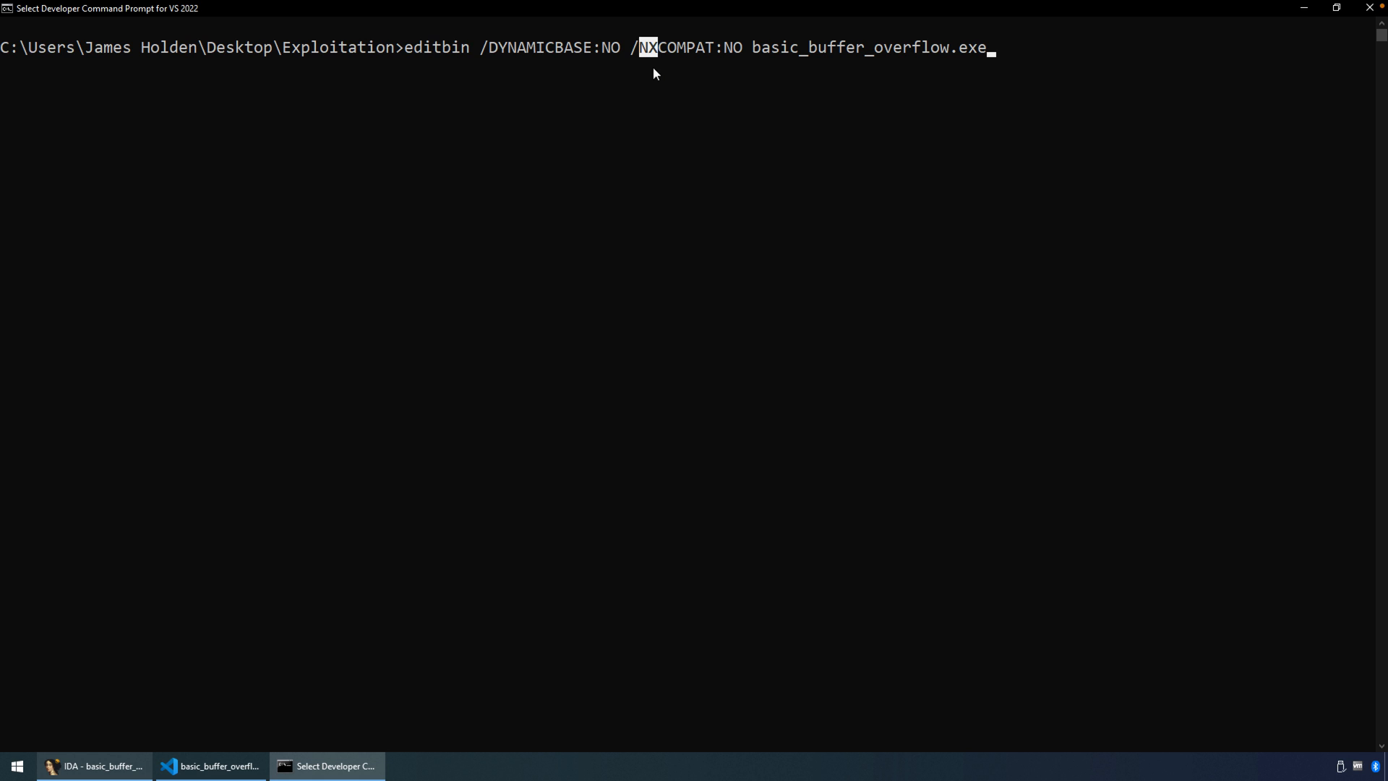
key(enter)
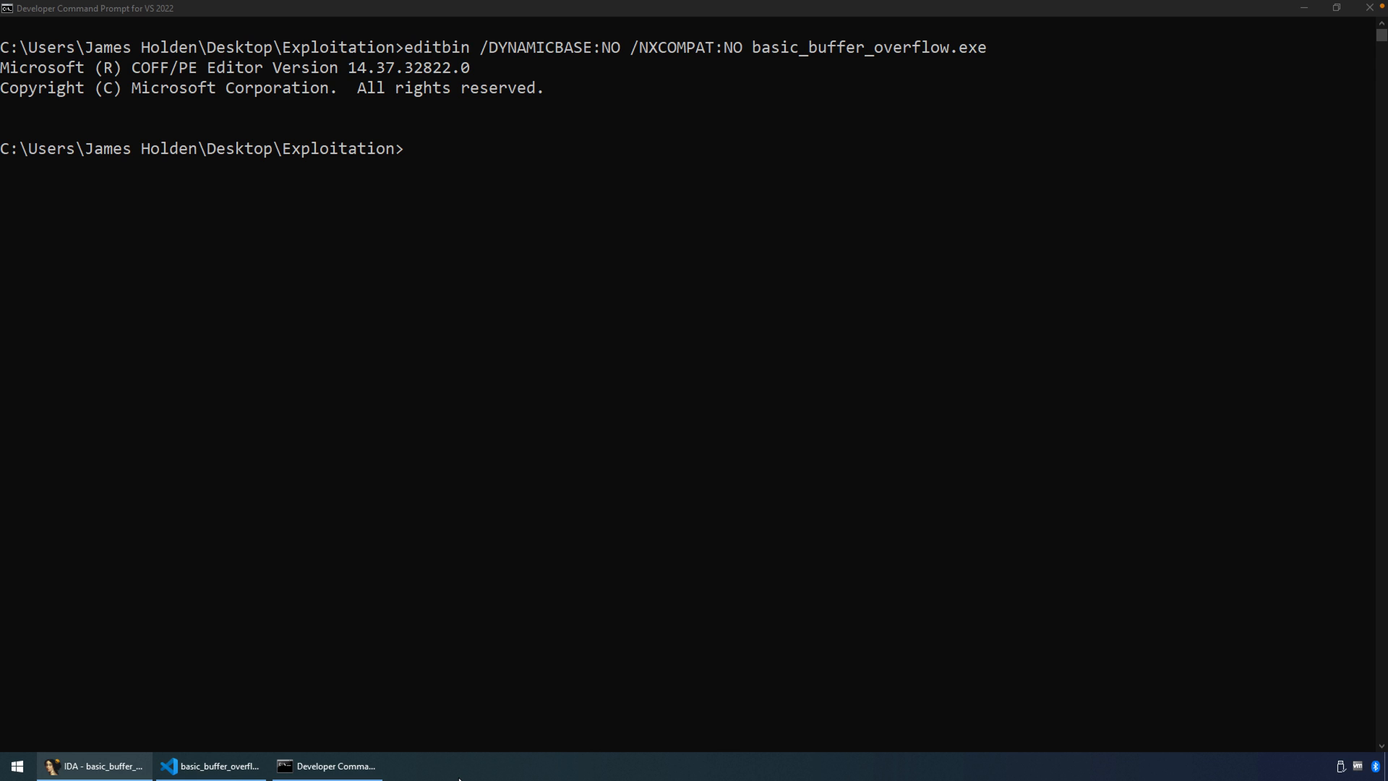
mouse_move(419, 711)
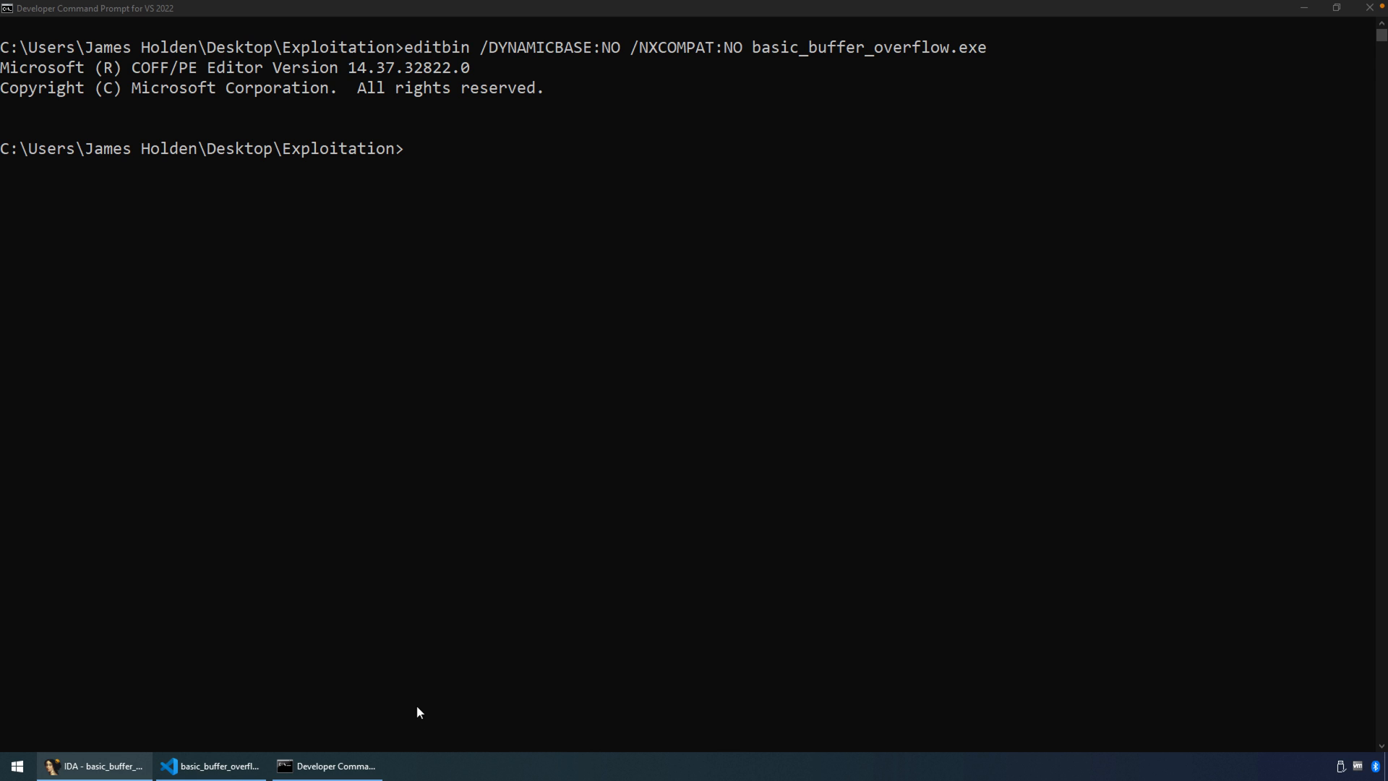
mouse_move(58, 751)
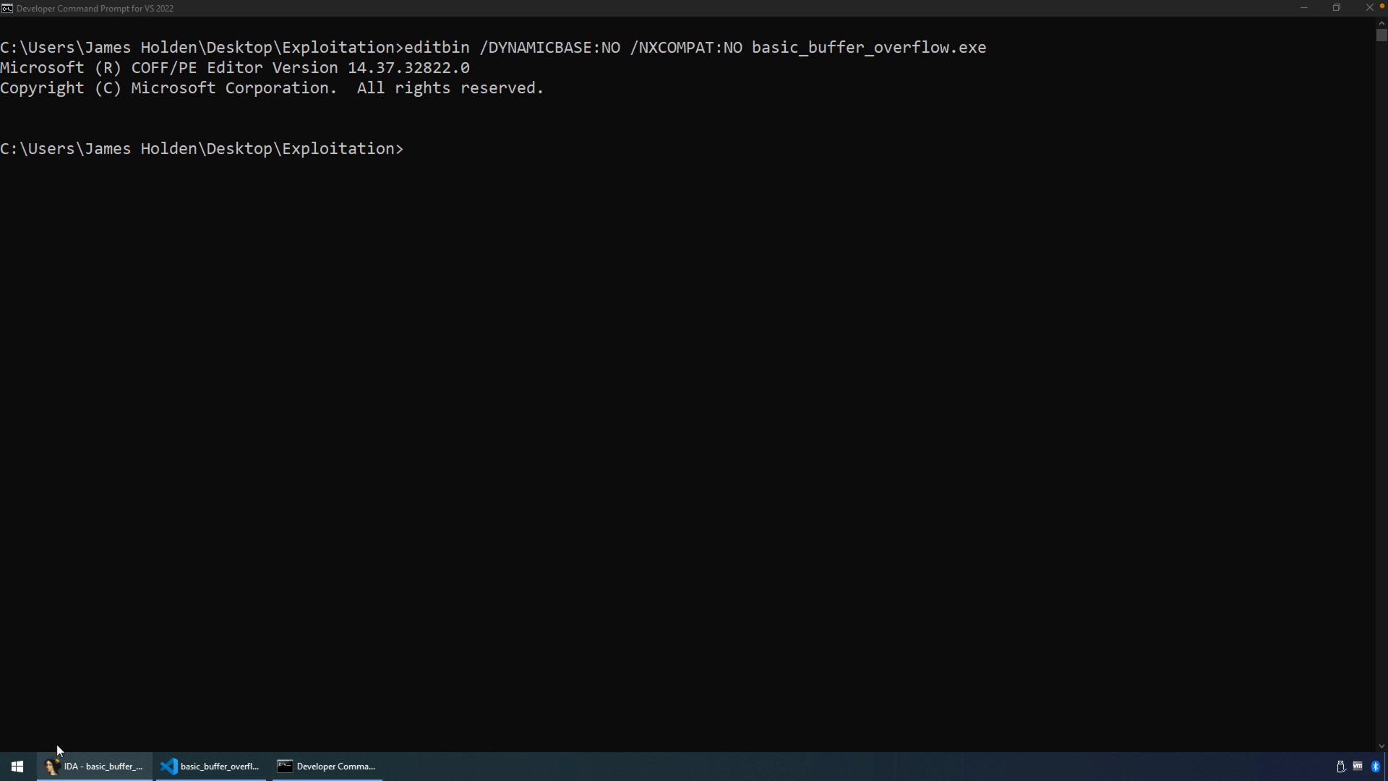
click(16, 766)
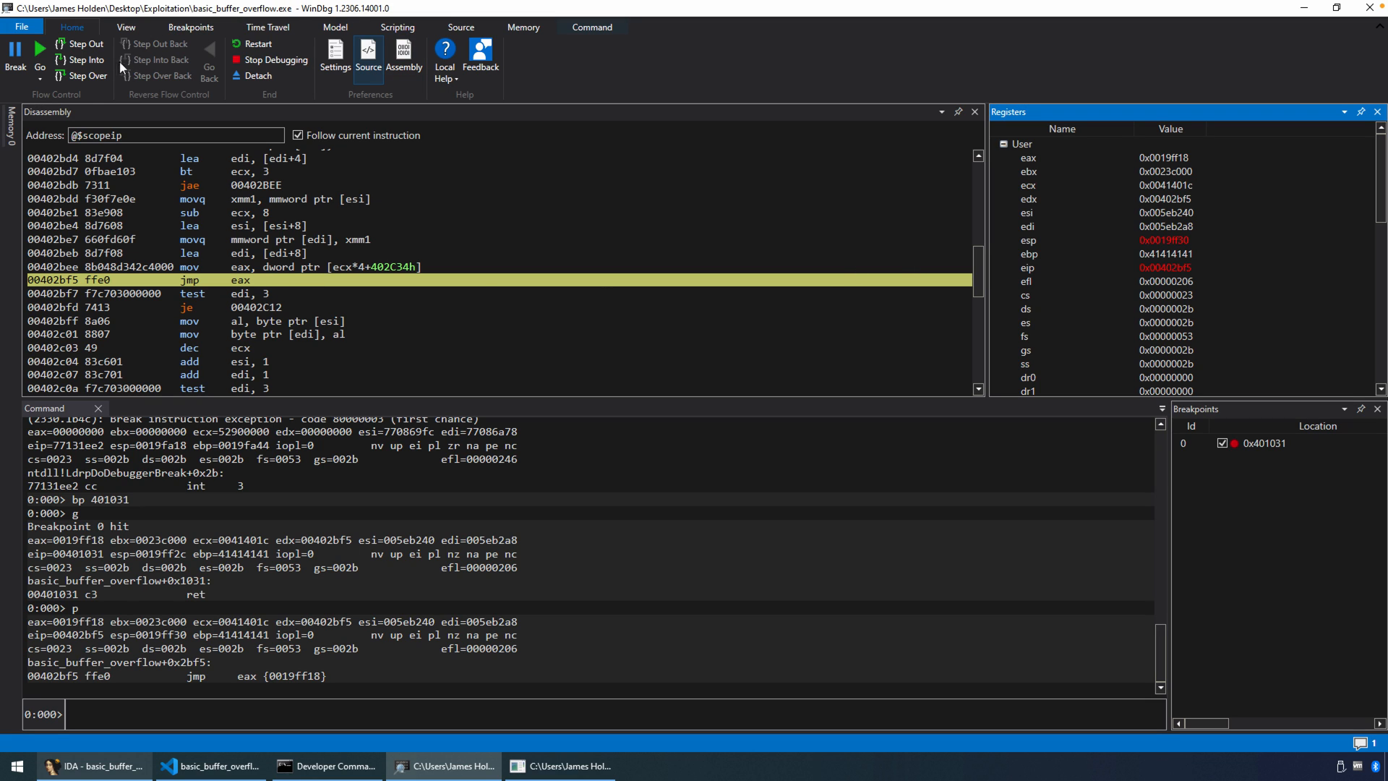
Step: Step through jmp eax onto 0019ff18, execute several inc ecx instructions there, and show the registers with r
click(85, 77)
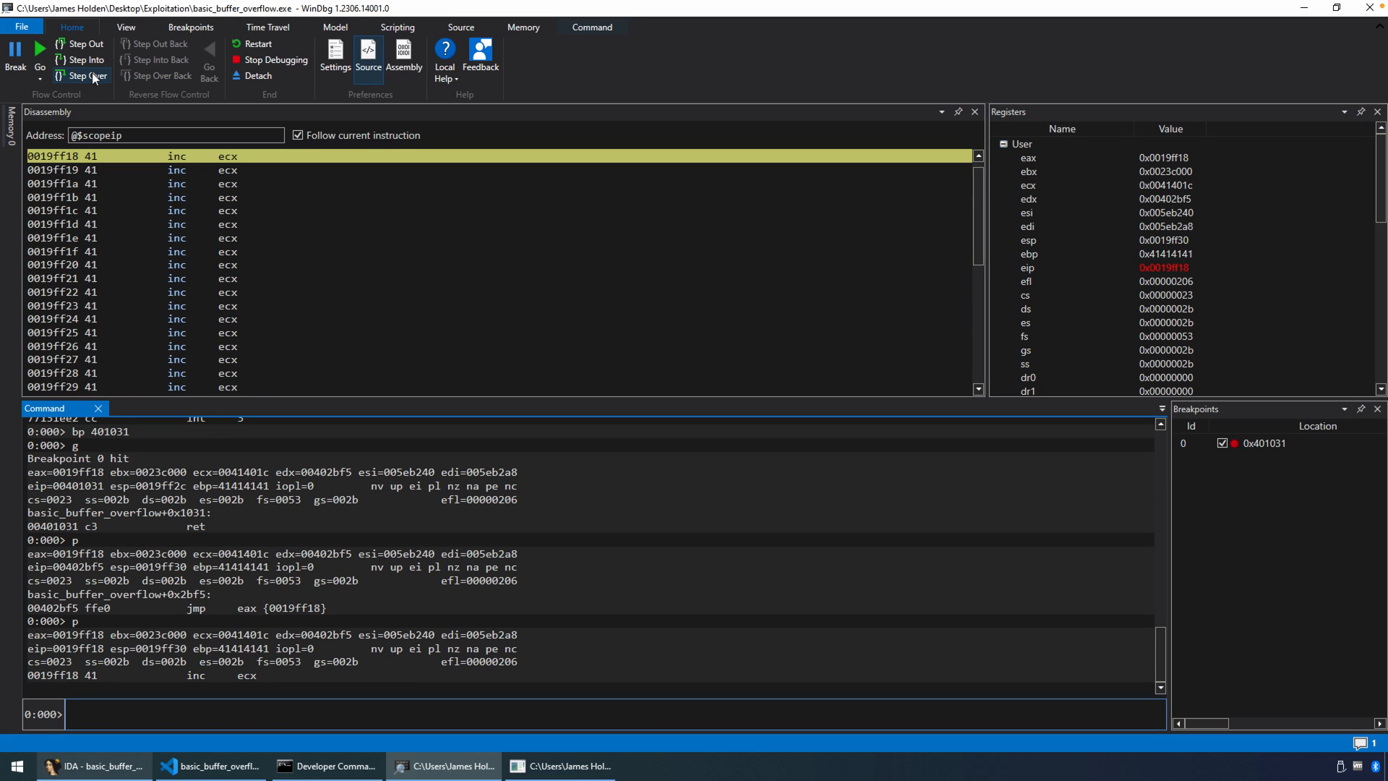
click(81, 75)
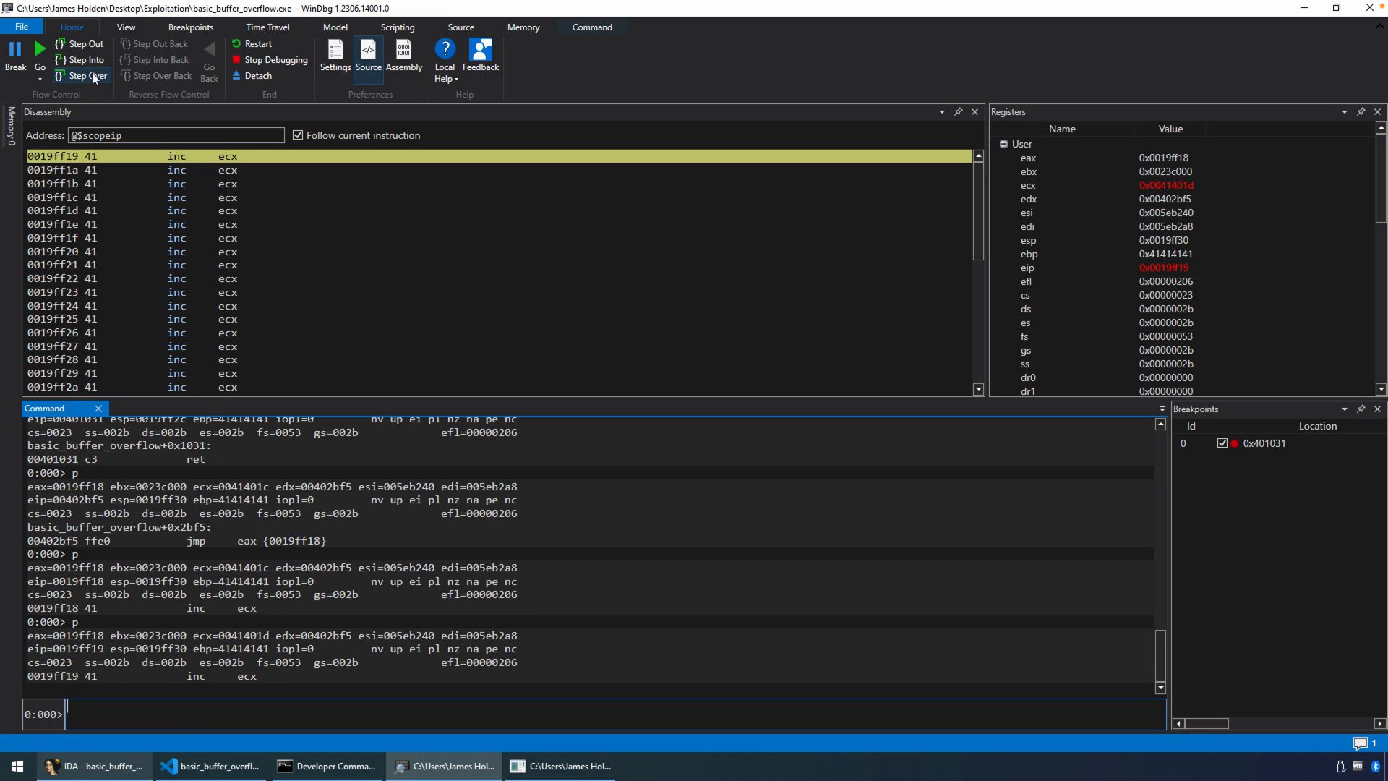
click(81, 76)
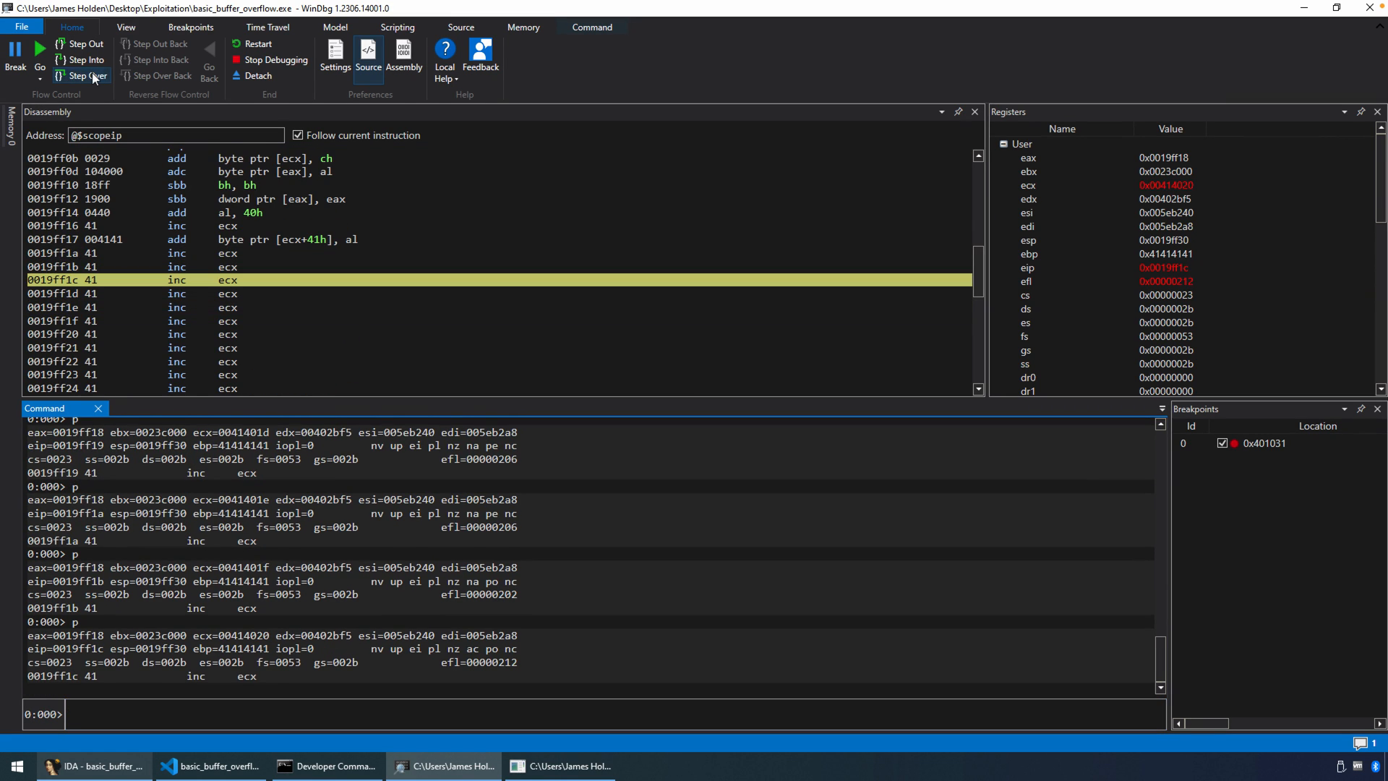
click(81, 77)
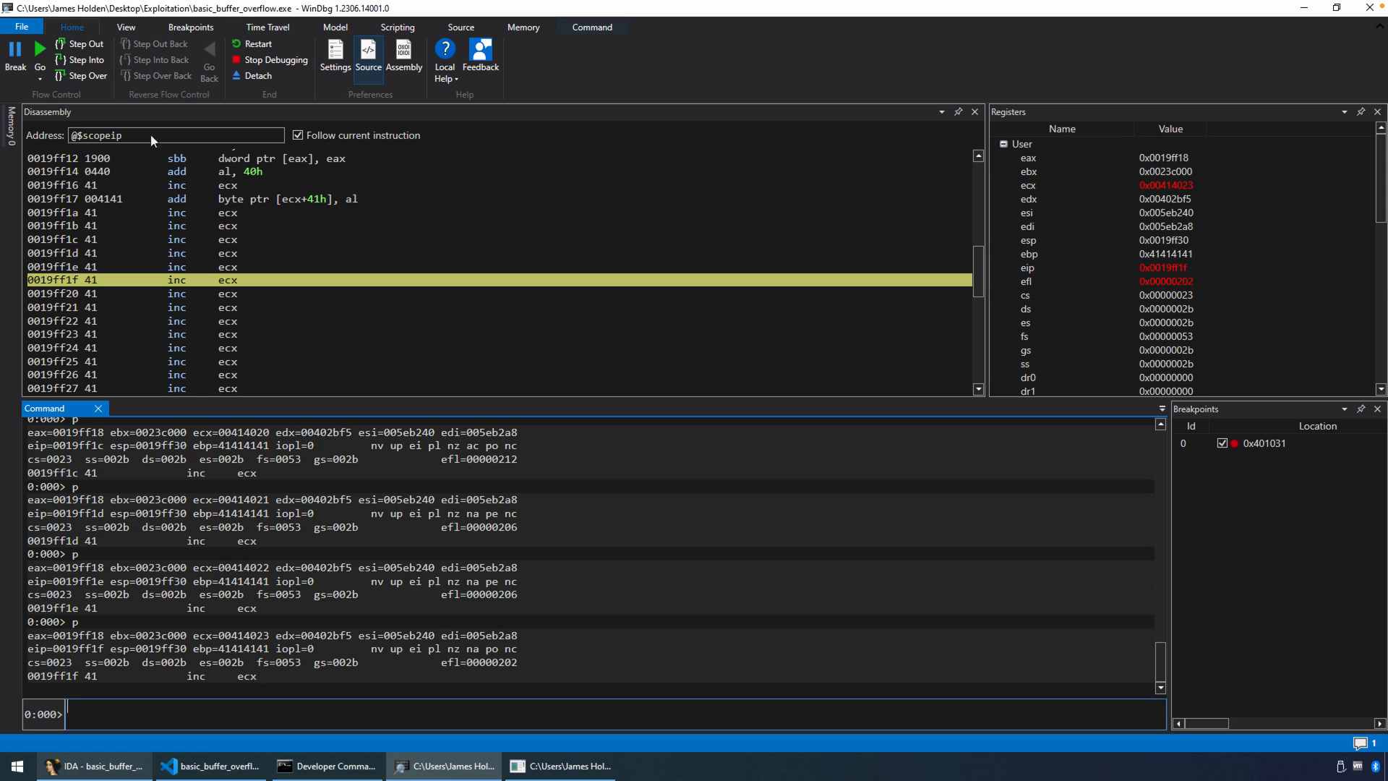
mouse_move(203, 288)
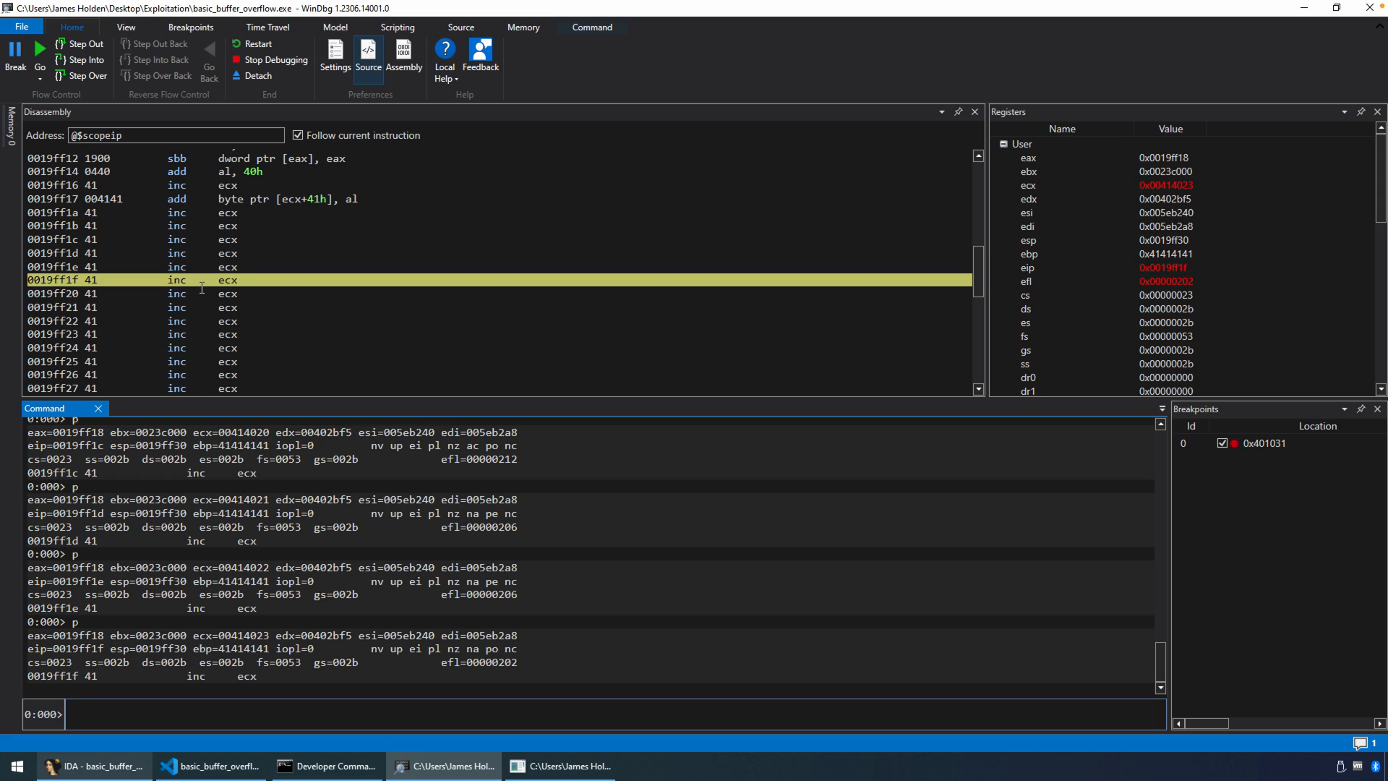
mouse_move(201, 286)
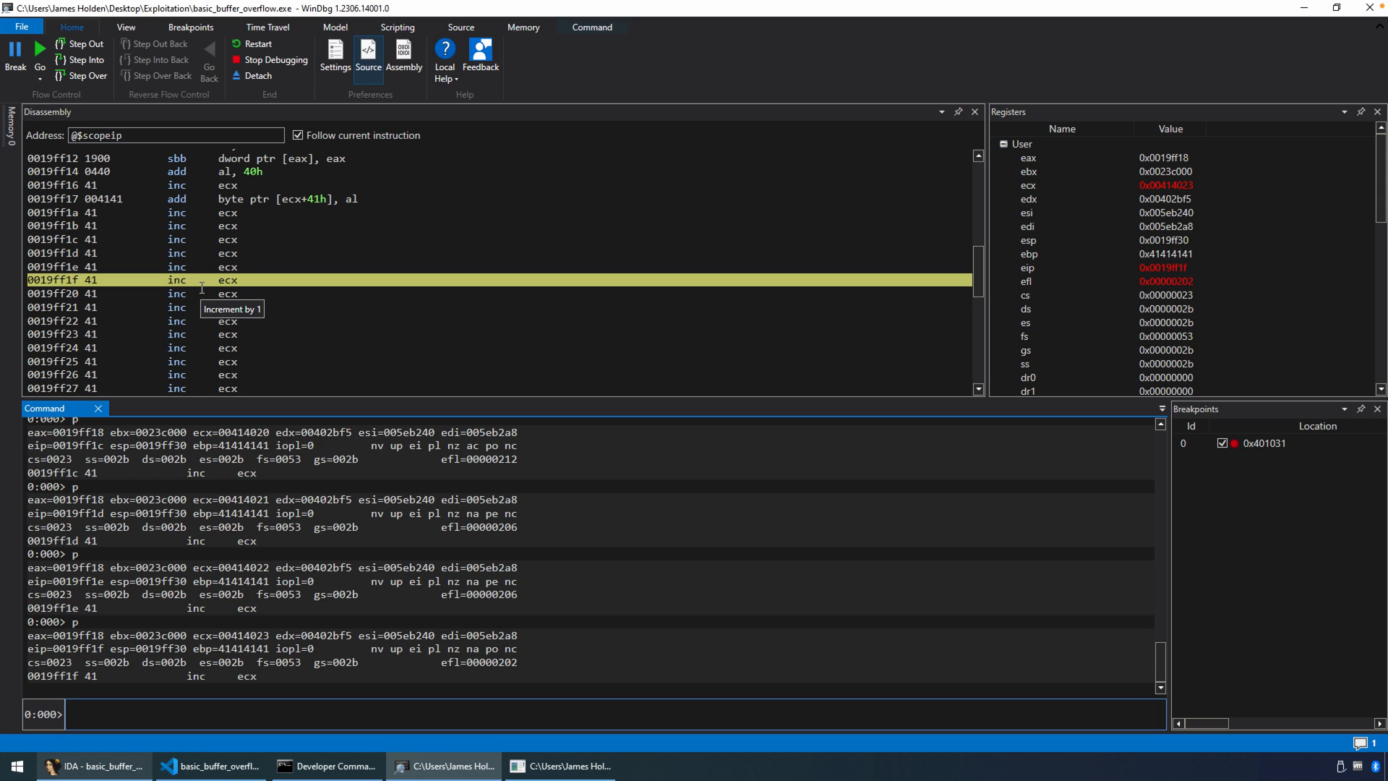
mouse_move(322, 348)
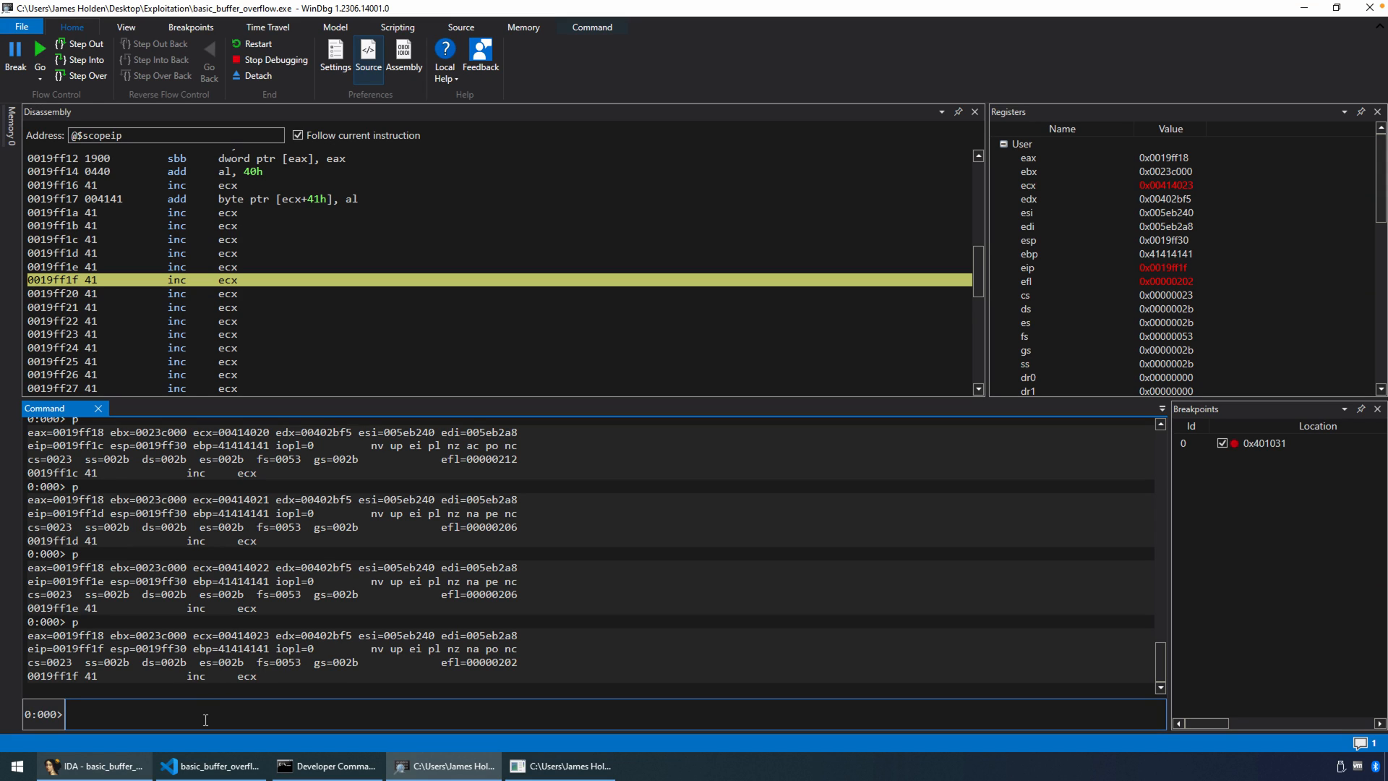
text(r)
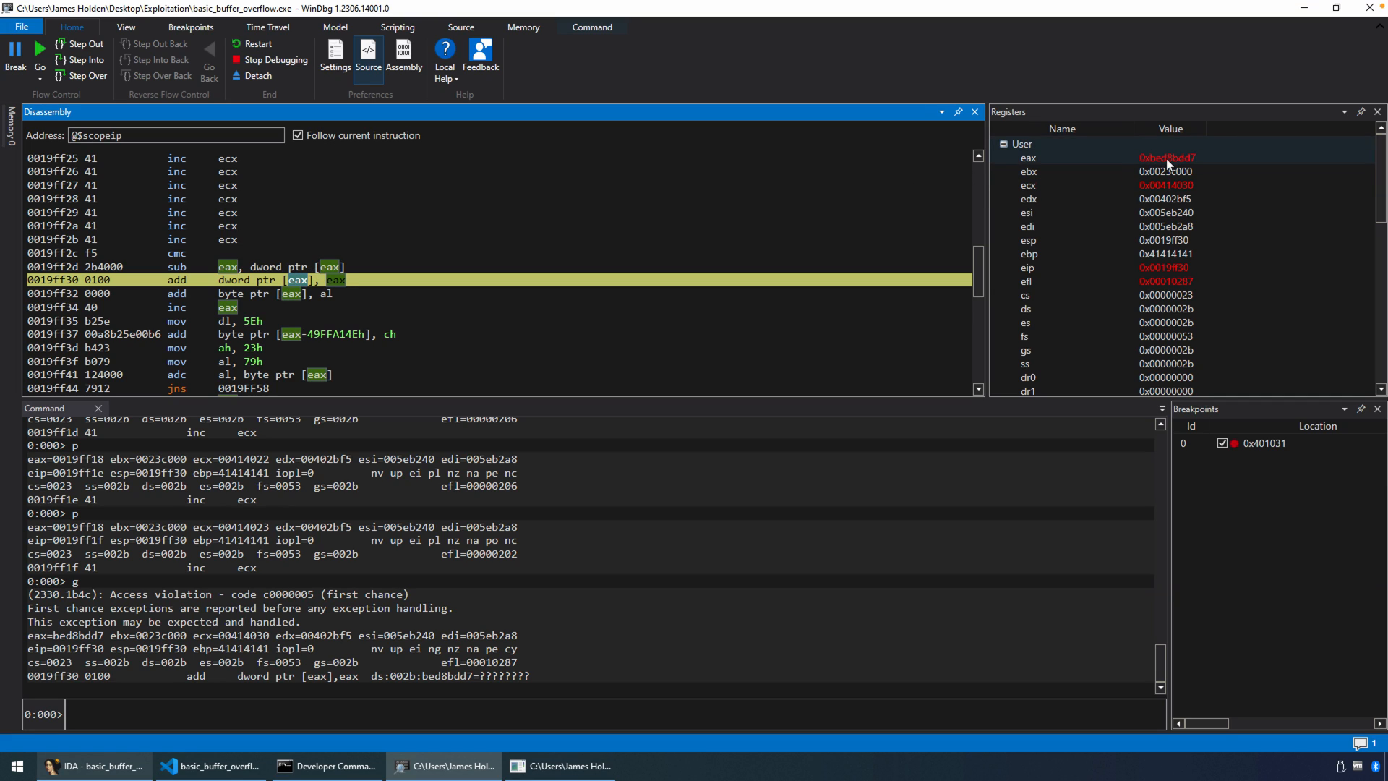
mouse_move(177, 252)
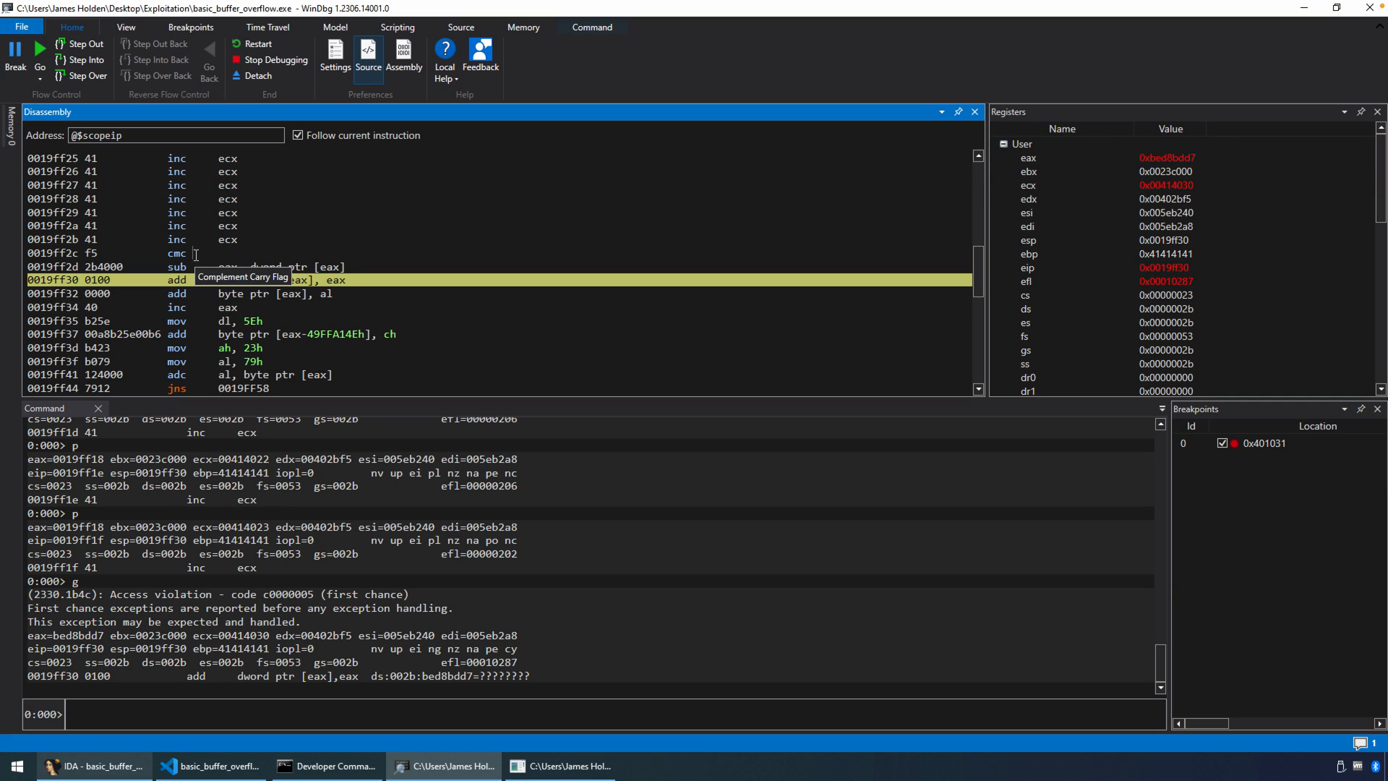